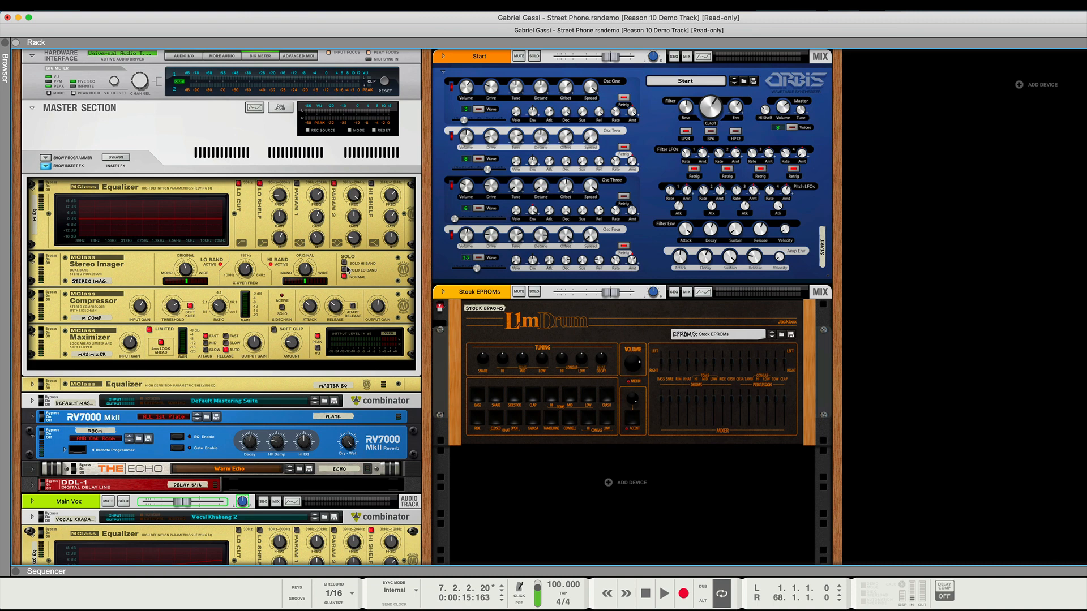
- Scroll the rack, then set Application Zoom to 240% so all devices appear enlarged
{"action": "scroll", "scroll_direction": "down", "scroll_amount": 3}
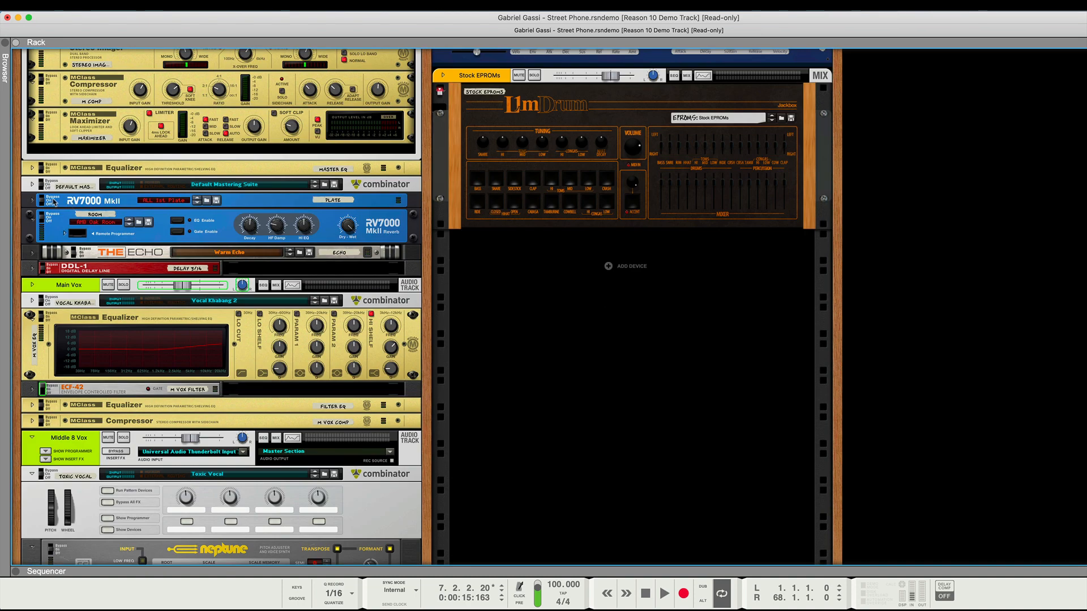
{"action": "scroll", "scroll_direction": "down", "scroll_amount": 3}
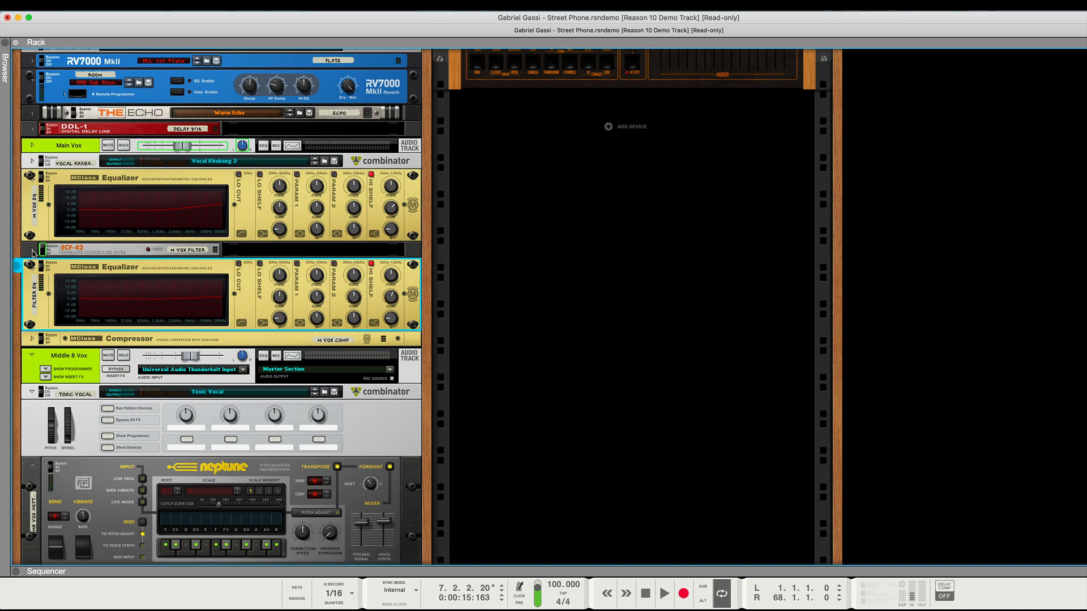
{"action": "scroll", "scroll_direction": "down", "scroll_amount": 3}
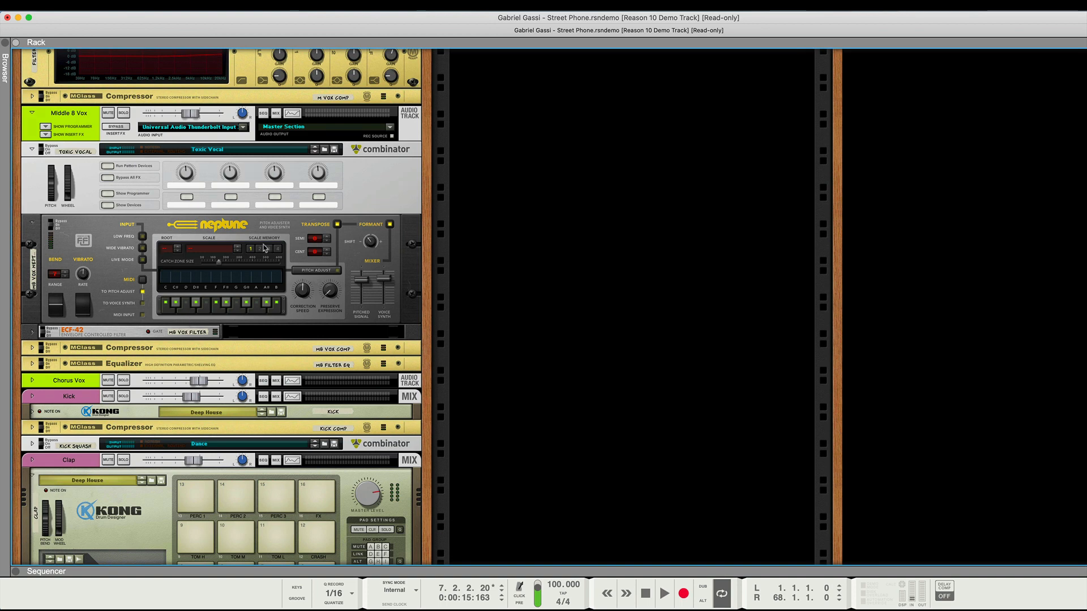
{"action": "mouse_move", "coordinate": [238, 68]}
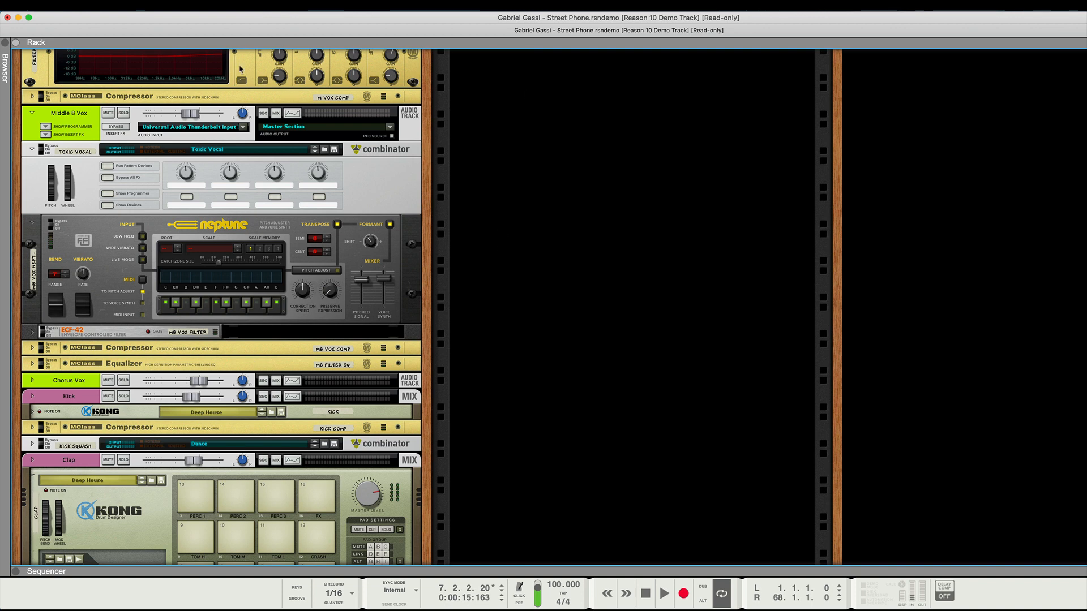
{"action": "mouse_move", "coordinate": [546, 323]}
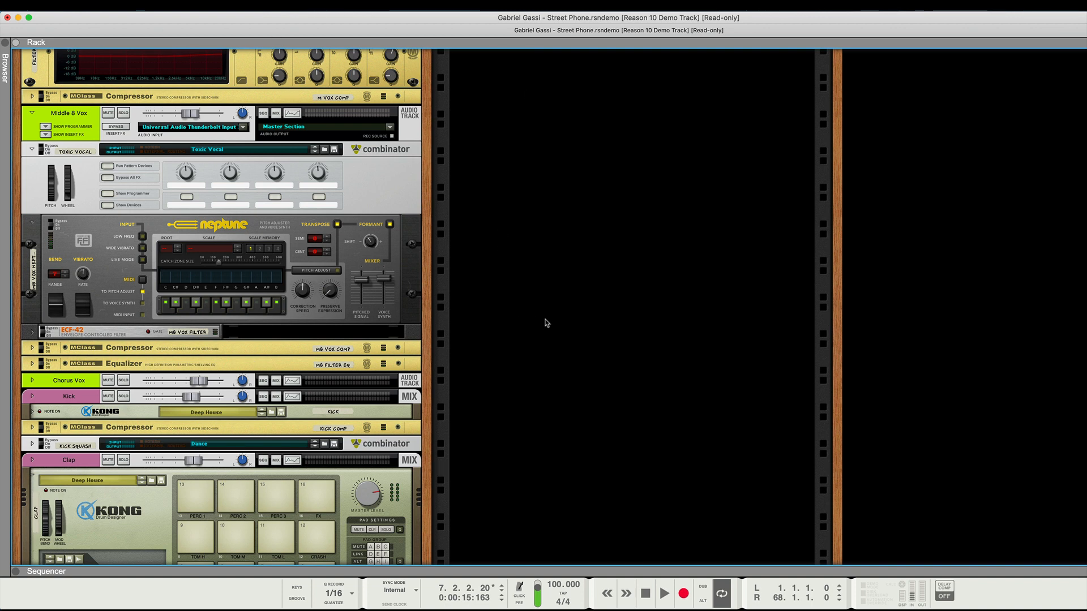
{"action": "mouse_move", "coordinate": [567, 273]}
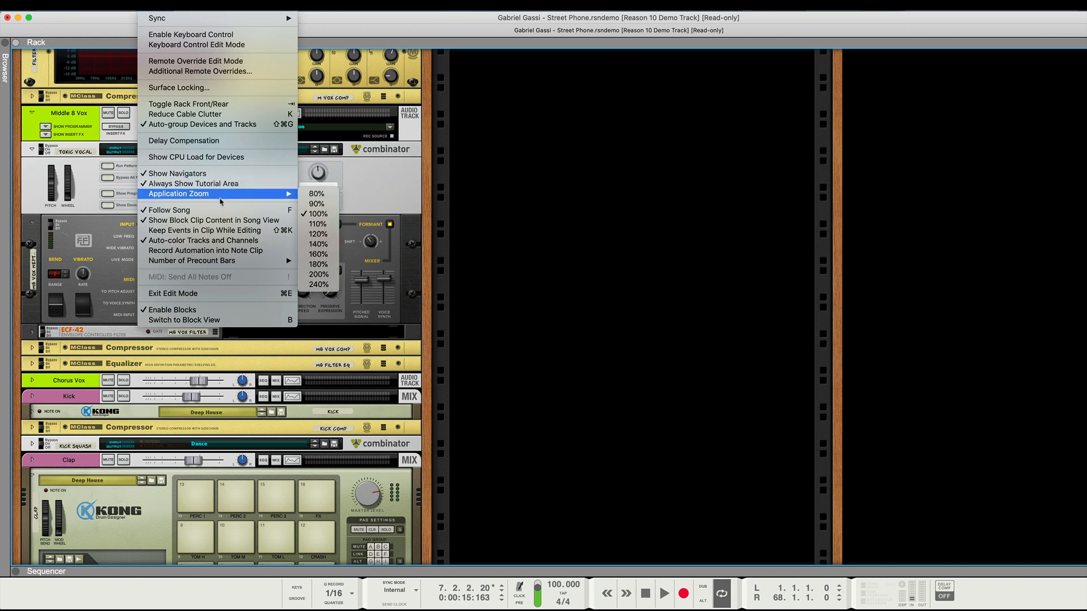
{"action": "mouse_move", "coordinate": [316, 194]}
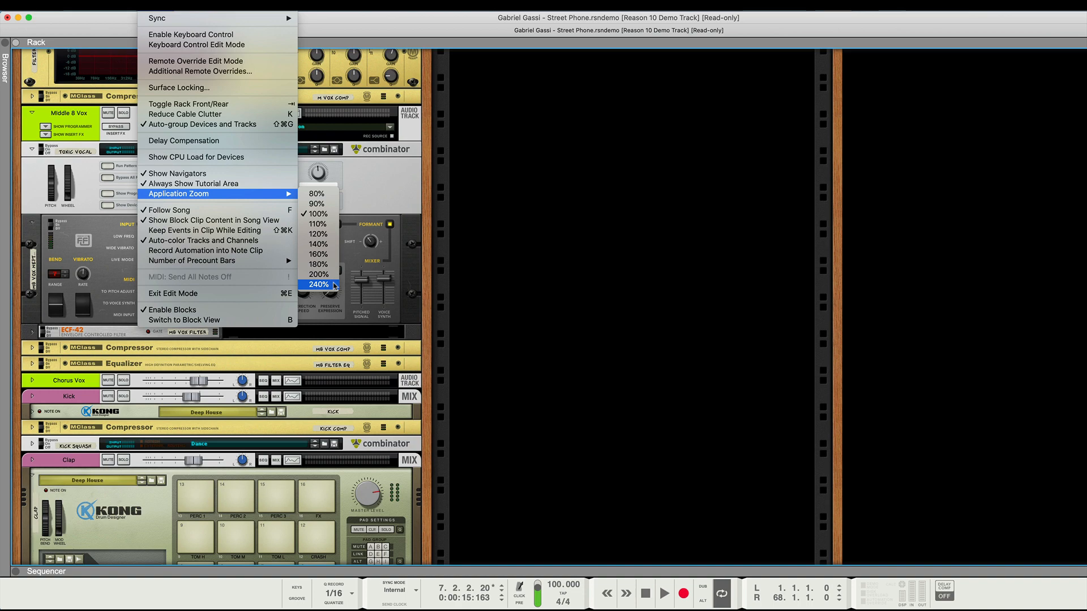
{"action": "left_click", "coordinate": [319, 284]}
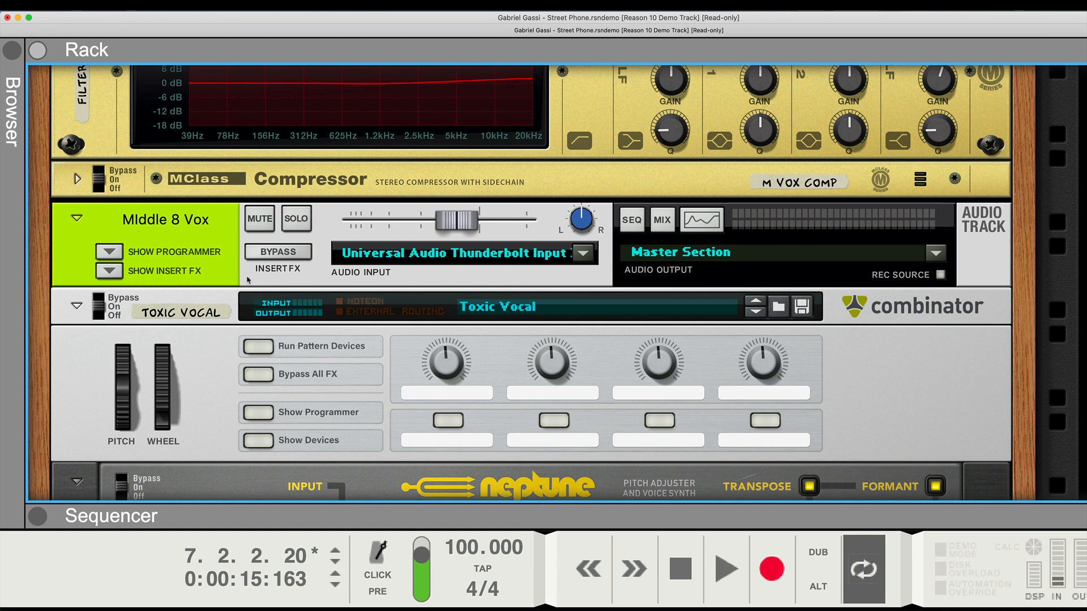
{"action": "mouse_move", "coordinate": [246, 278]}
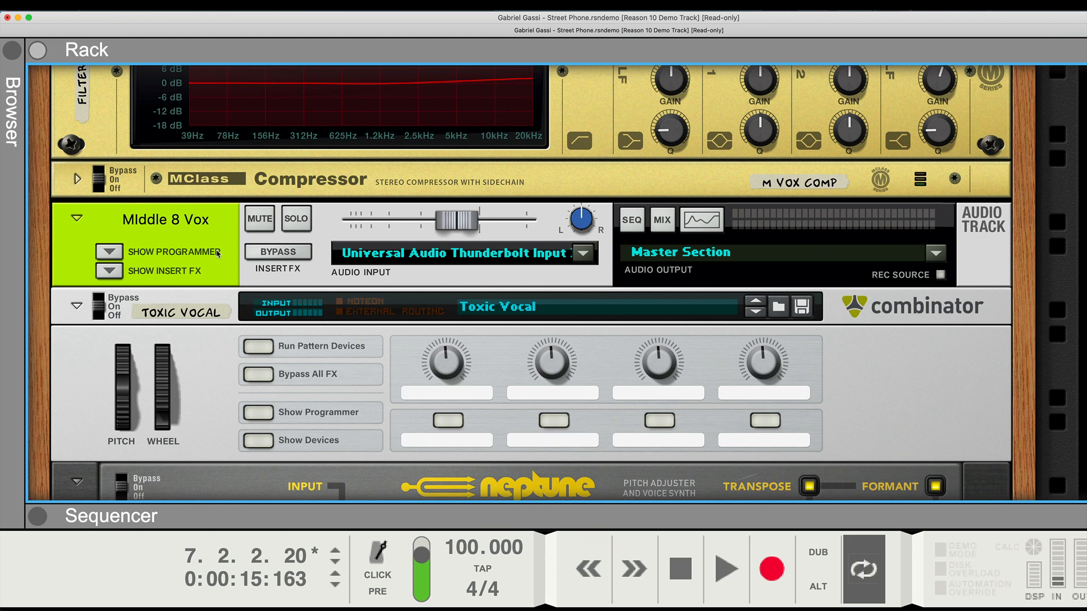
{"action": "scroll", "scroll_direction": "down", "scroll_amount": 3}
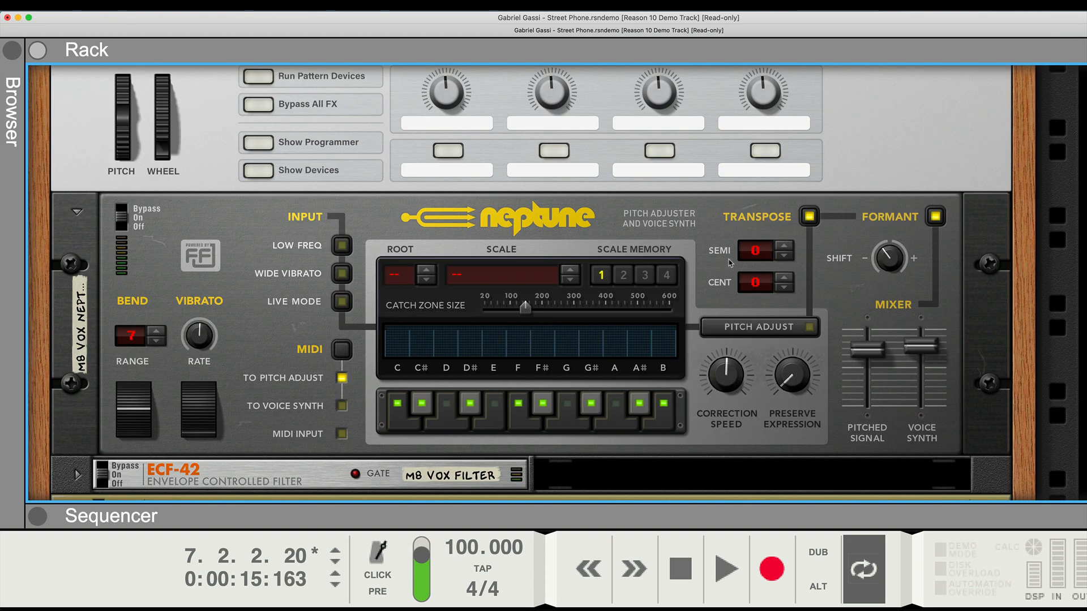
{"action": "mouse_move", "coordinate": [620, 239]}
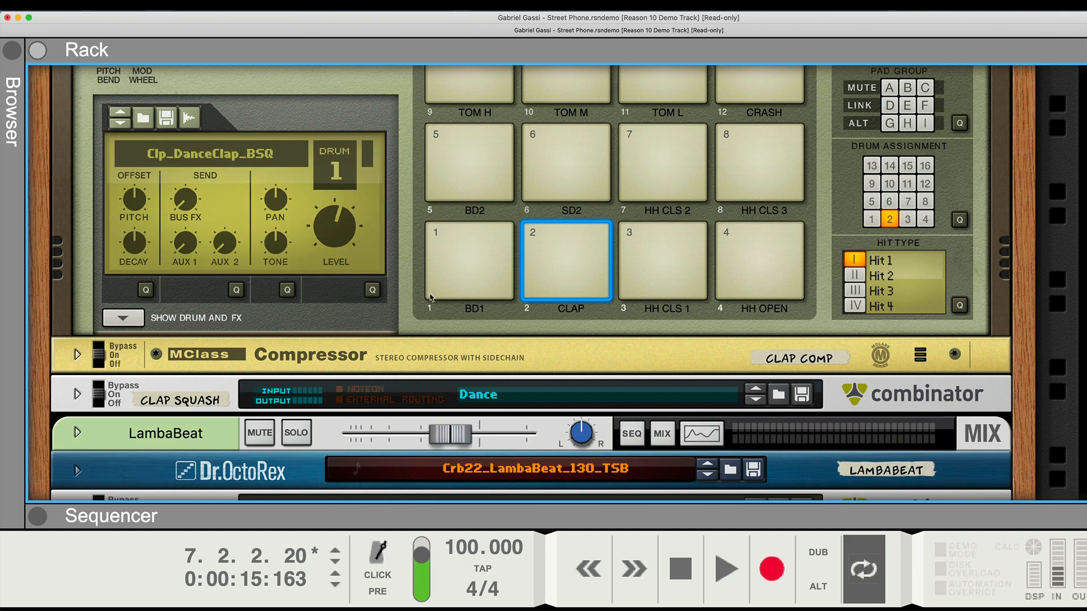
{"action": "mouse_move", "coordinate": [428, 265]}
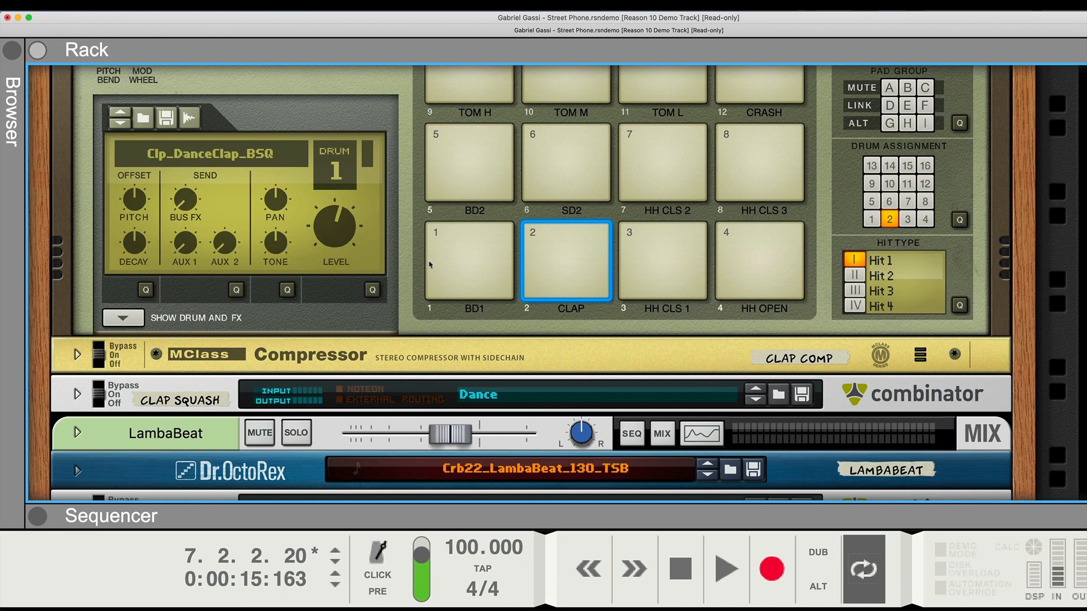
{"action": "scroll", "scroll_direction": "down", "scroll_amount": 3}
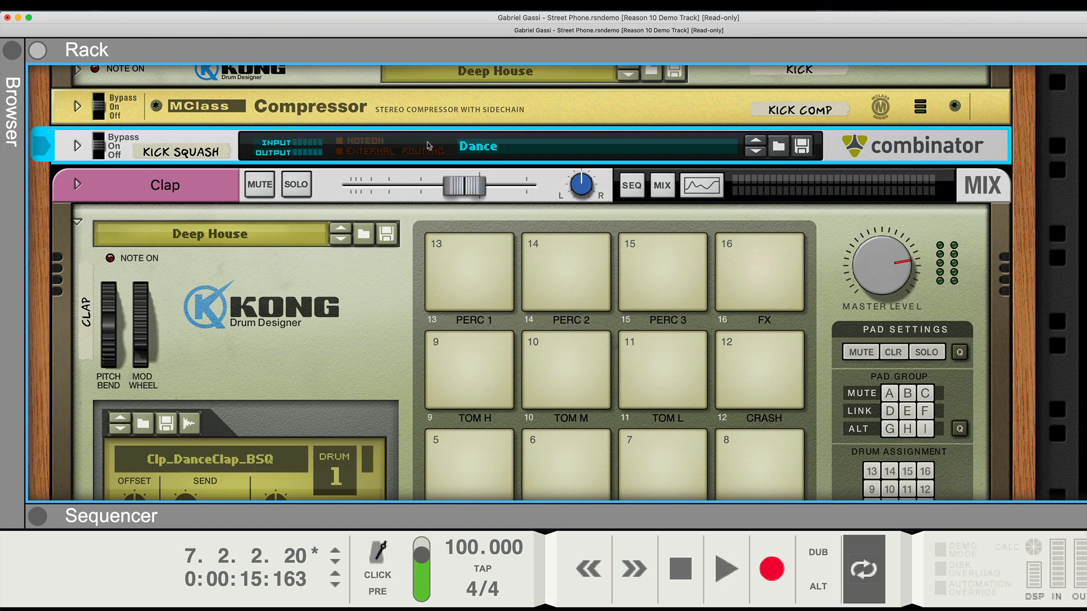
{"action": "scroll", "scroll_direction": "down", "scroll_amount": 3}
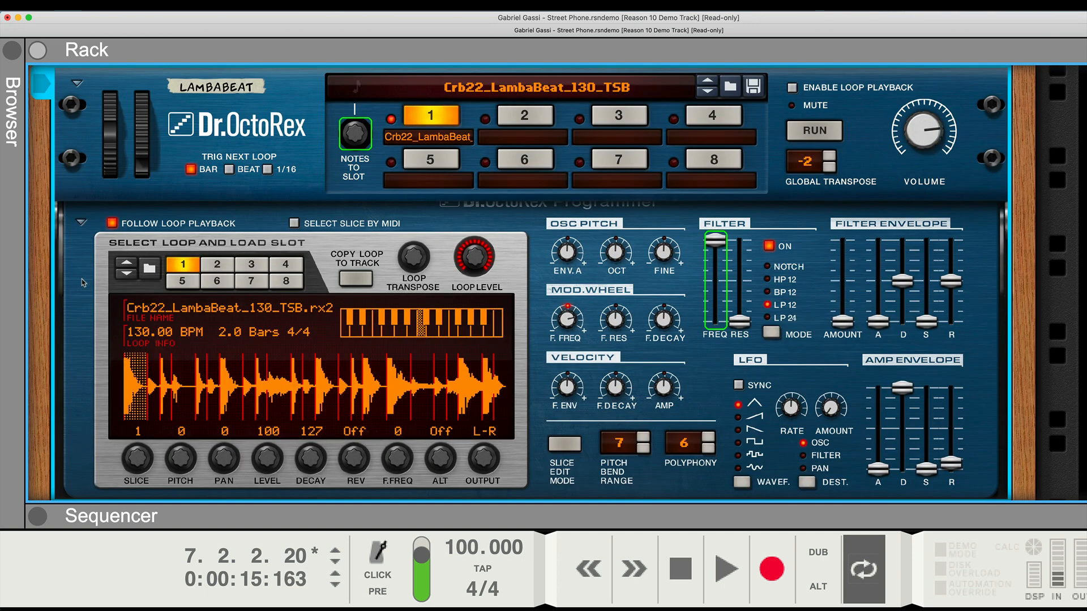
{"action": "mouse_move", "coordinate": [709, 192]}
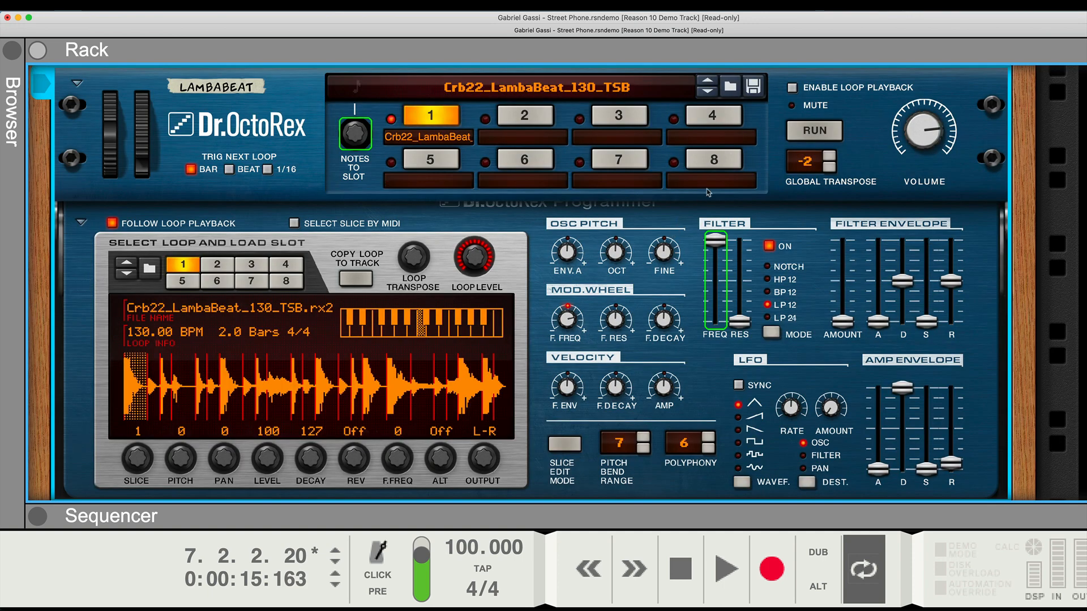
{"action": "mouse_move", "coordinate": [650, 294]}
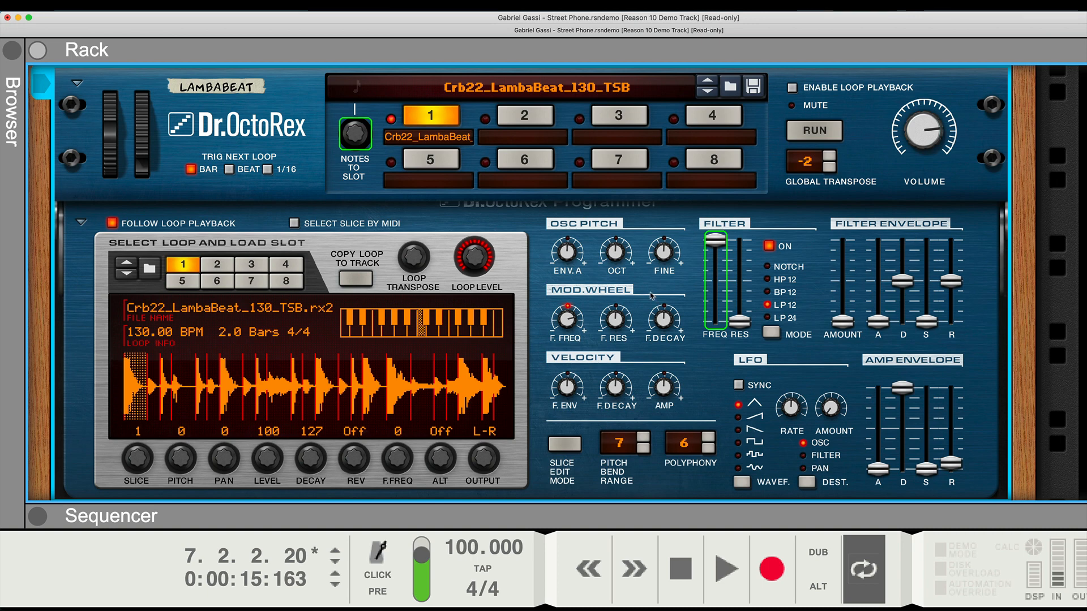
{"action": "mouse_move", "coordinate": [320, 359]}
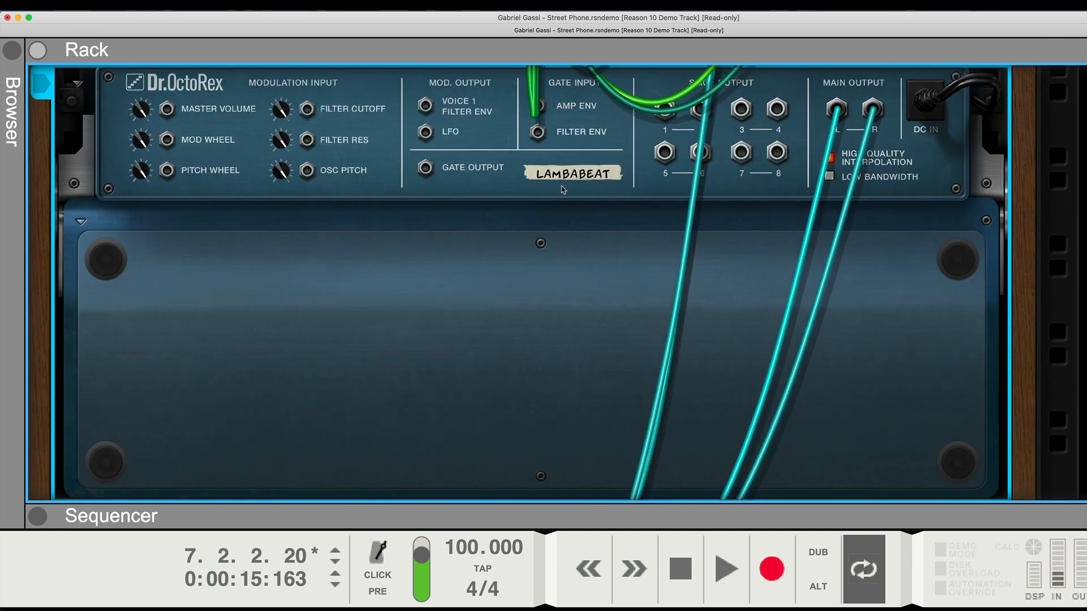
- Scroll the rear of the rack to view the cable connections between devices
{"action": "scroll", "scroll_direction": "down", "scroll_amount": 3}
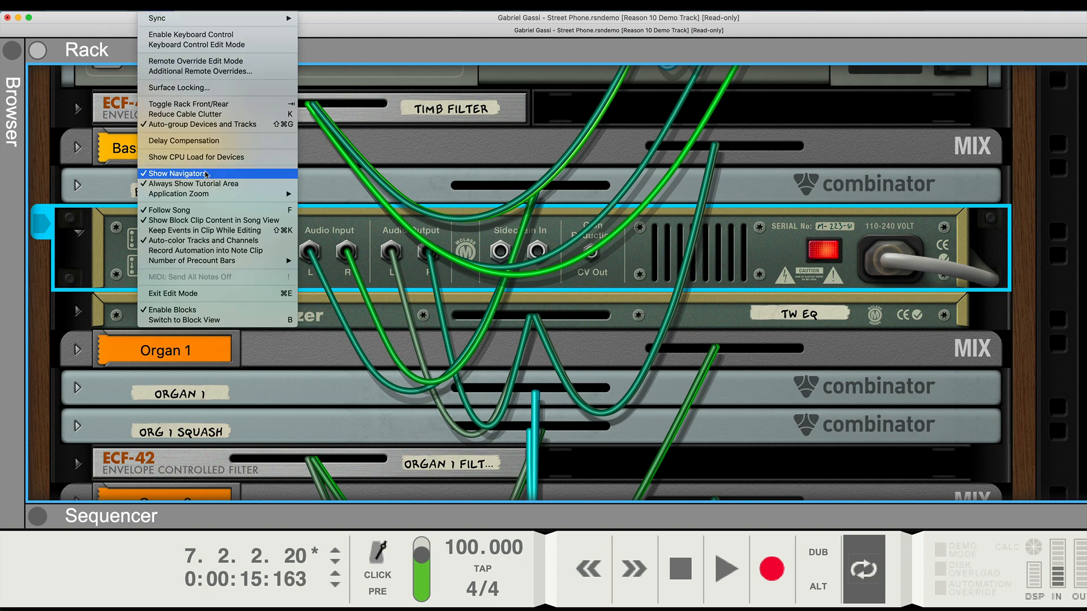
- Set Application Zoom back to 100% and scroll the now smaller rack
{"action": "left_click", "coordinate": [178, 194]}
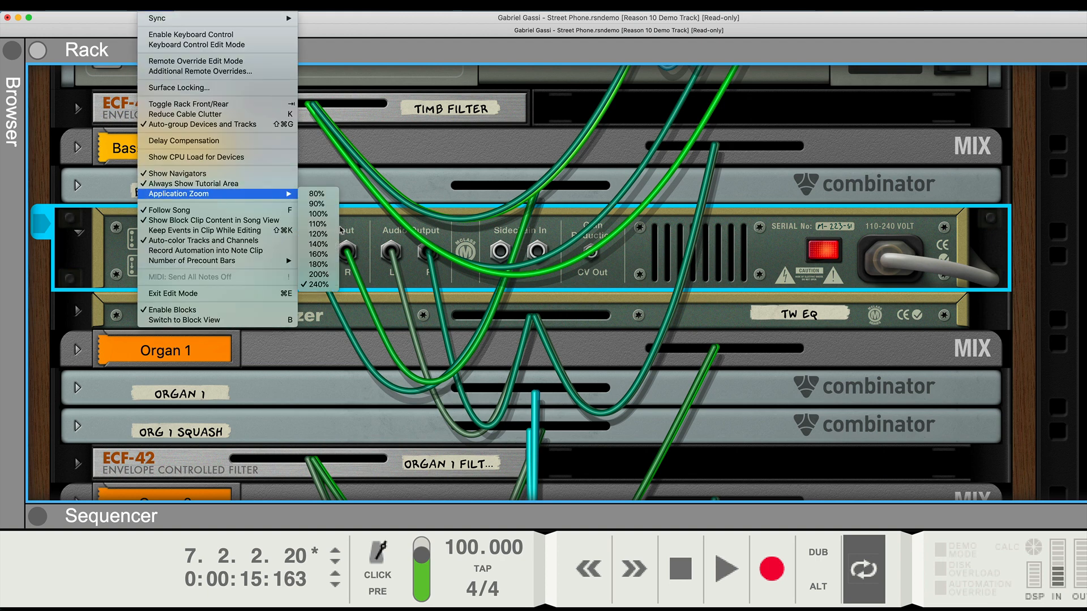
{"action": "left_click", "coordinate": [316, 194]}
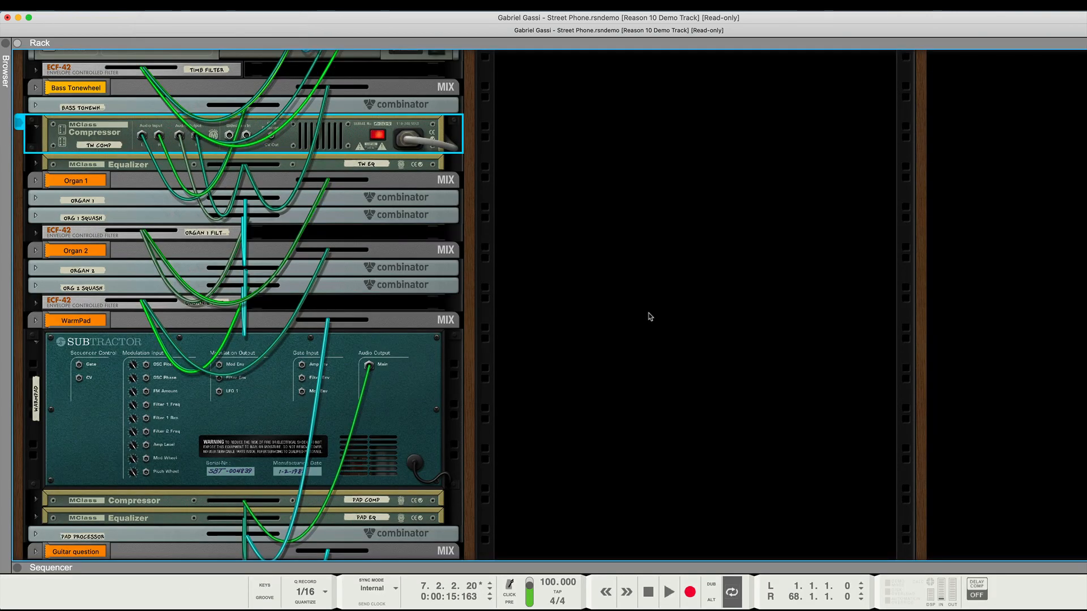
{"action": "scroll", "scroll_direction": "down", "scroll_amount": 3}
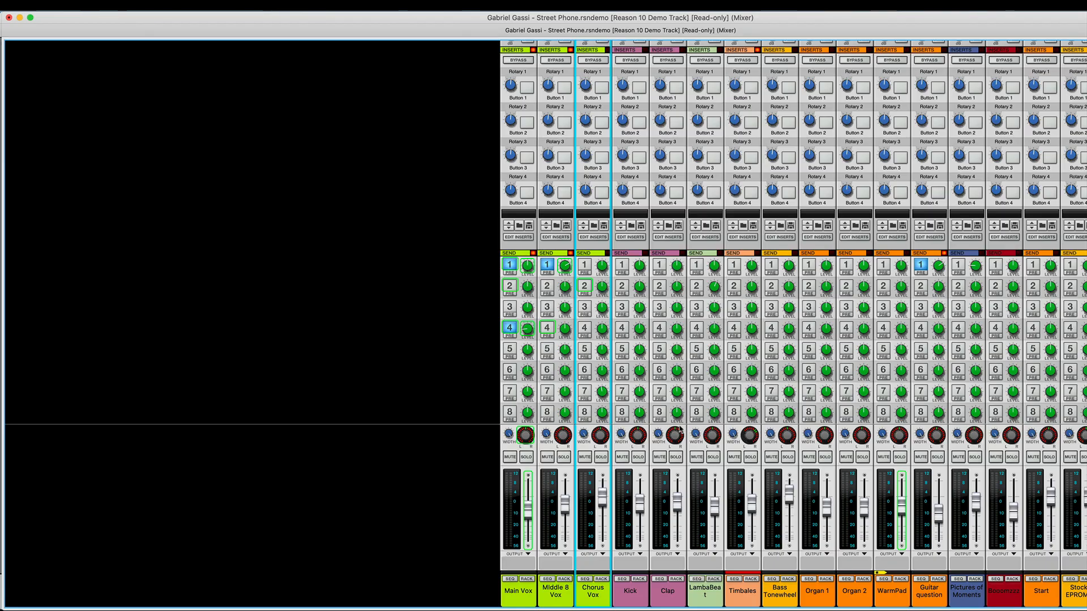
{"action": "mouse_move", "coordinate": [971, 564]}
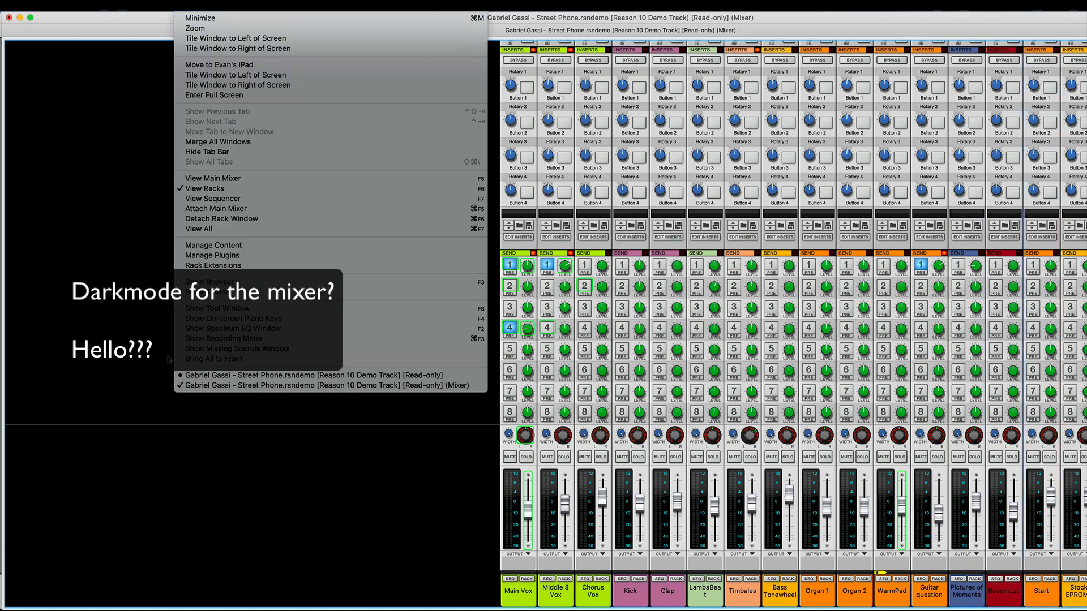
{"action": "mouse_move", "coordinate": [215, 209]}
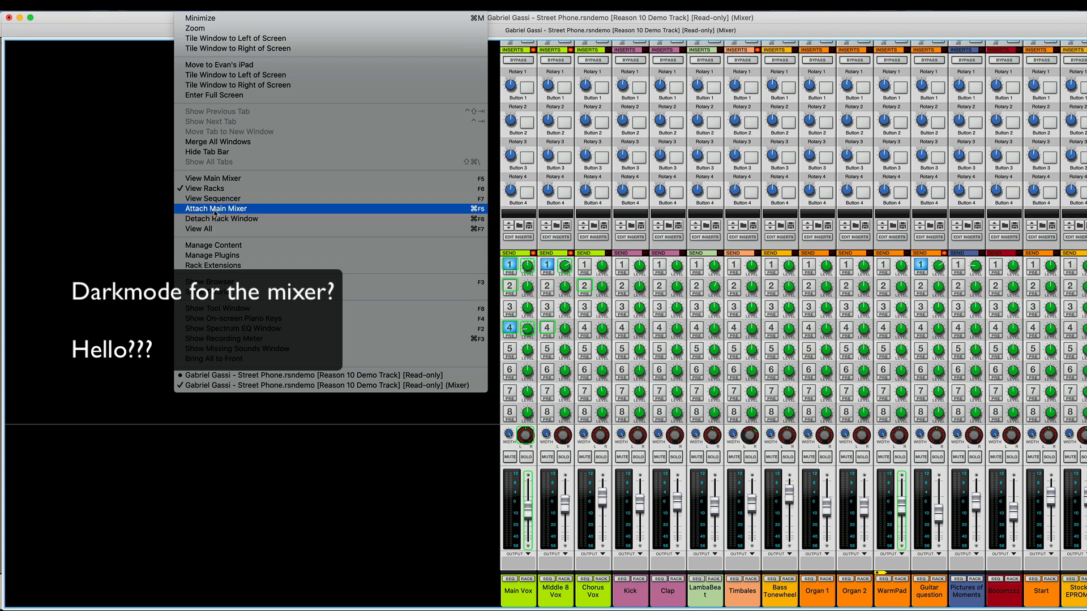
- Dock the mixer back into the main window beside the rack and sequencer
{"action": "left_click", "coordinate": [216, 208]}
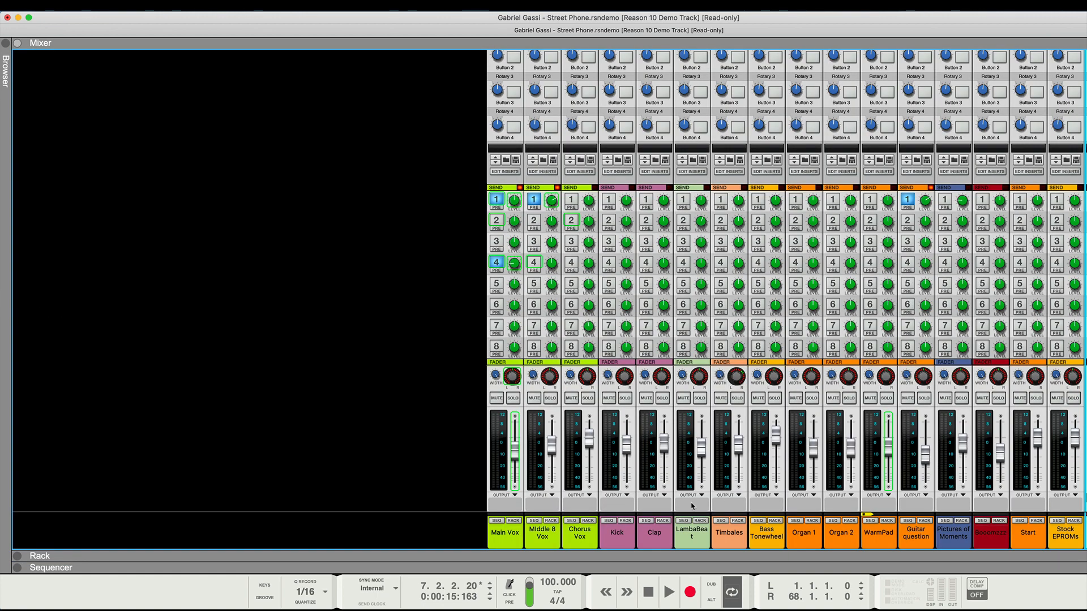
{"action": "mouse_move", "coordinate": [1025, 134]}
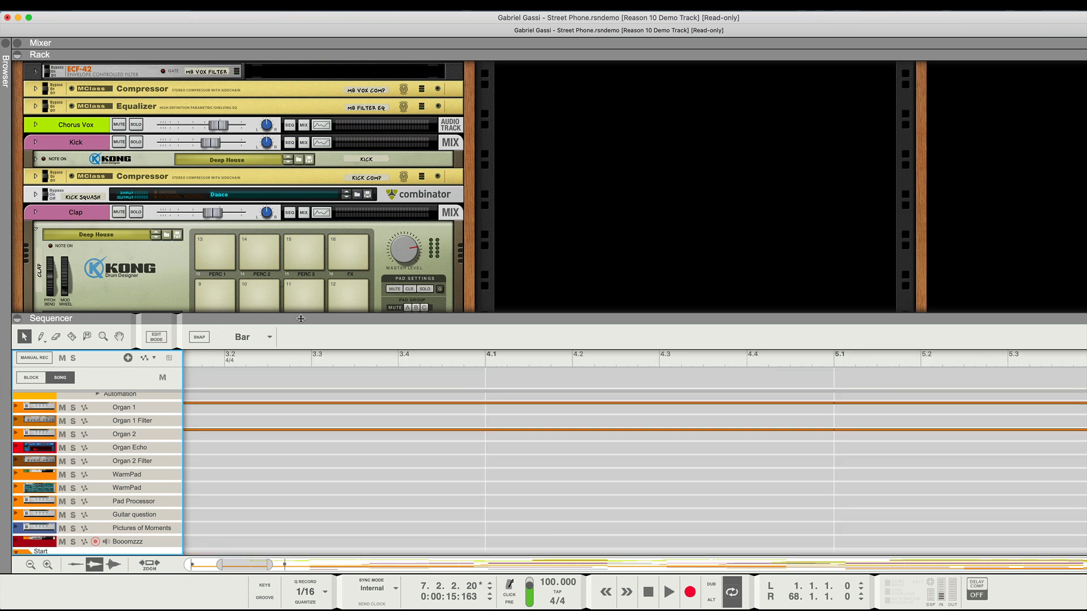
- Maximize the sequencer and scroll its track list down toward Stock EPROMs
{"action": "left_click", "coordinate": [39, 54]}
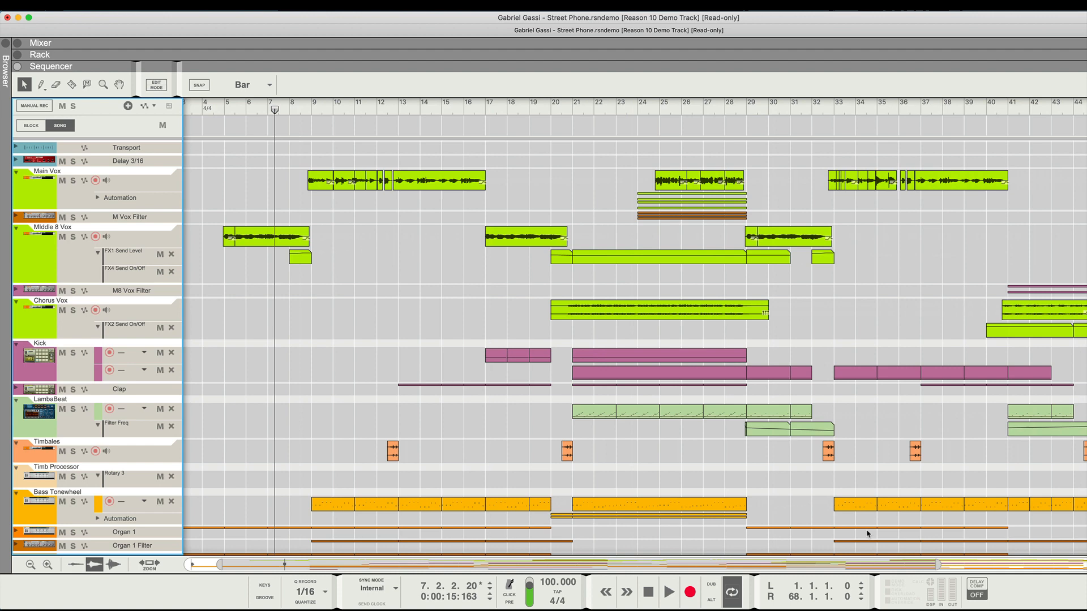
{"action": "scroll", "scroll_direction": "down", "scroll_amount": 3}
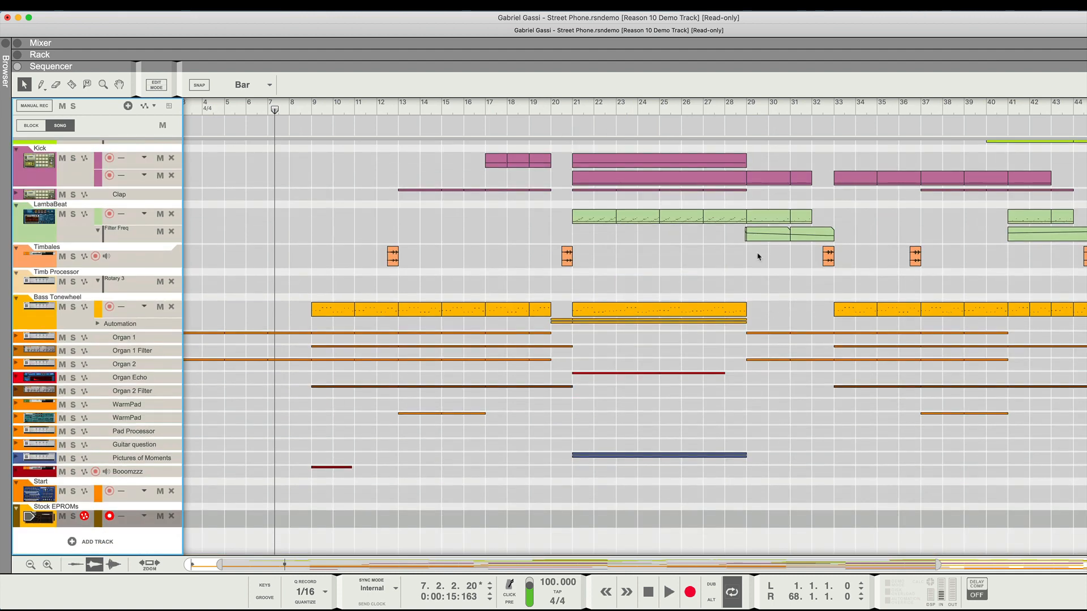
{"action": "mouse_move", "coordinate": [875, 366]}
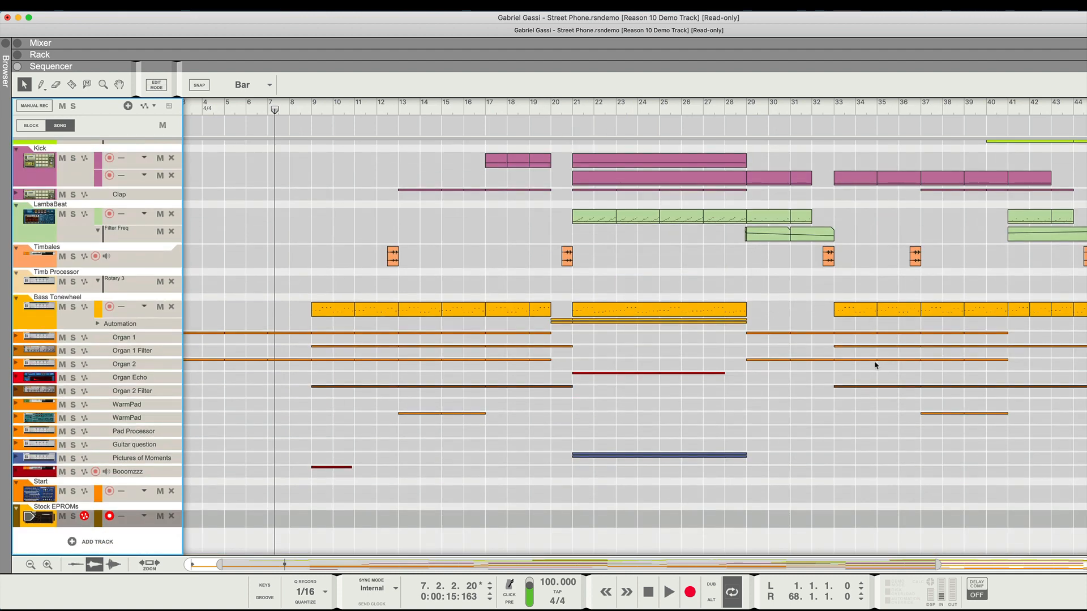
{"action": "mouse_move", "coordinate": [1036, 205]}
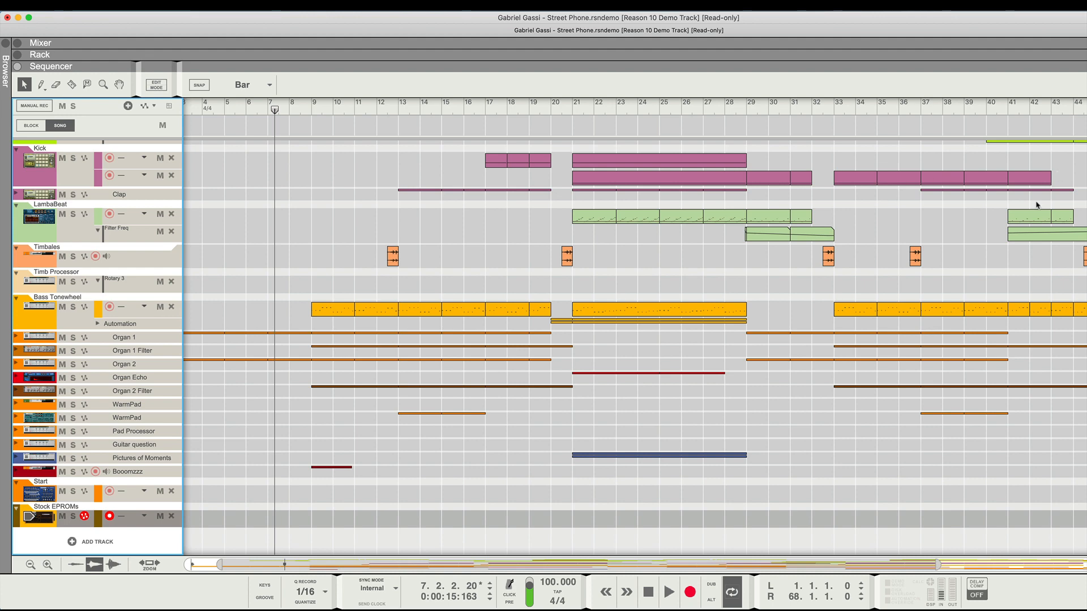
{"action": "mouse_move", "coordinate": [832, 376]}
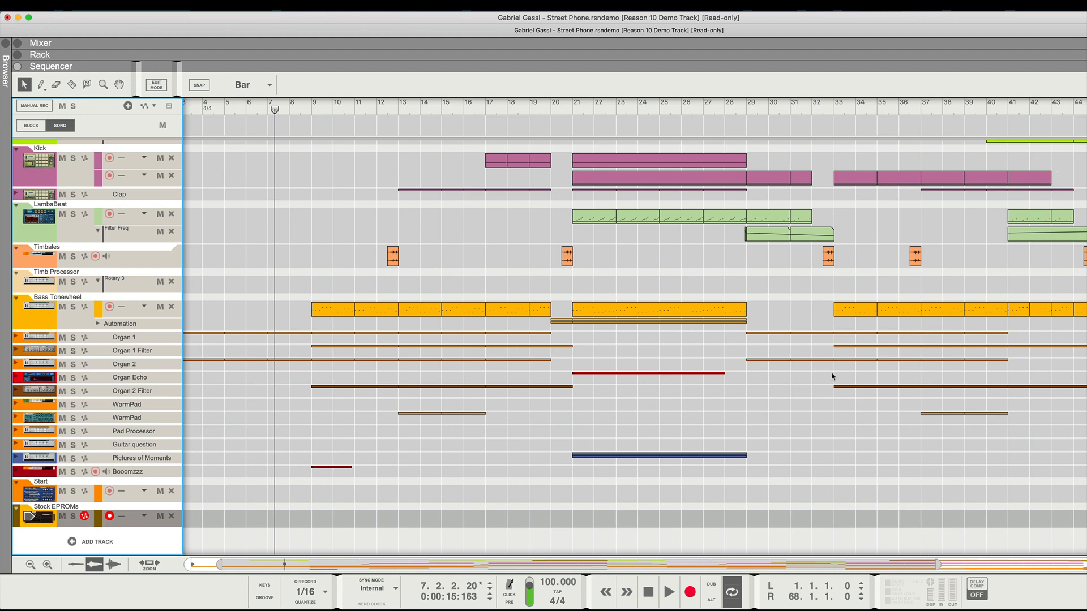
{"action": "mouse_move", "coordinate": [996, 362]}
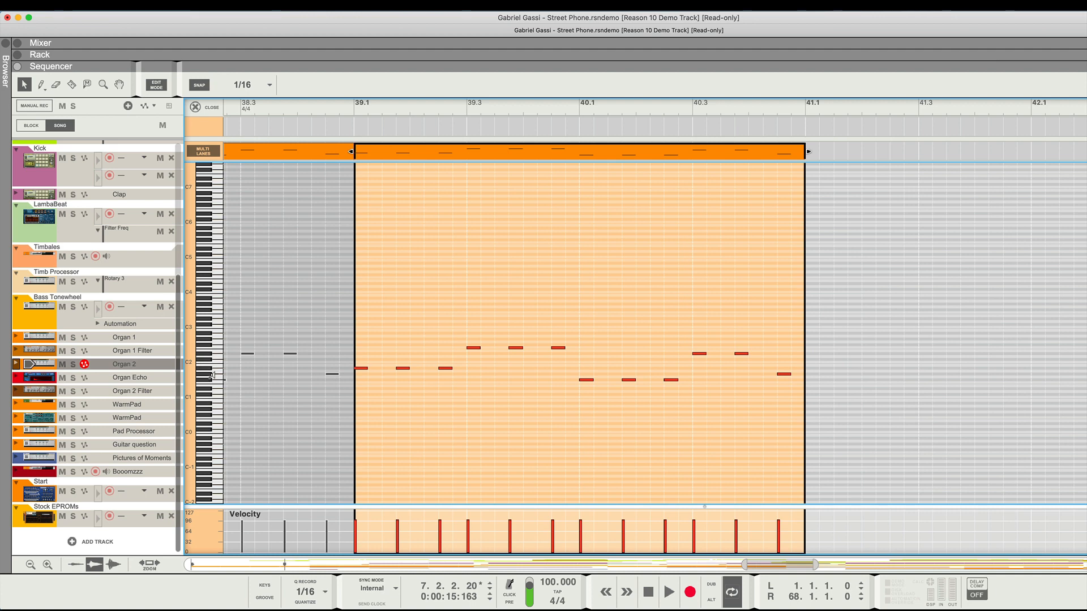
{"action": "mouse_move", "coordinate": [780, 350]}
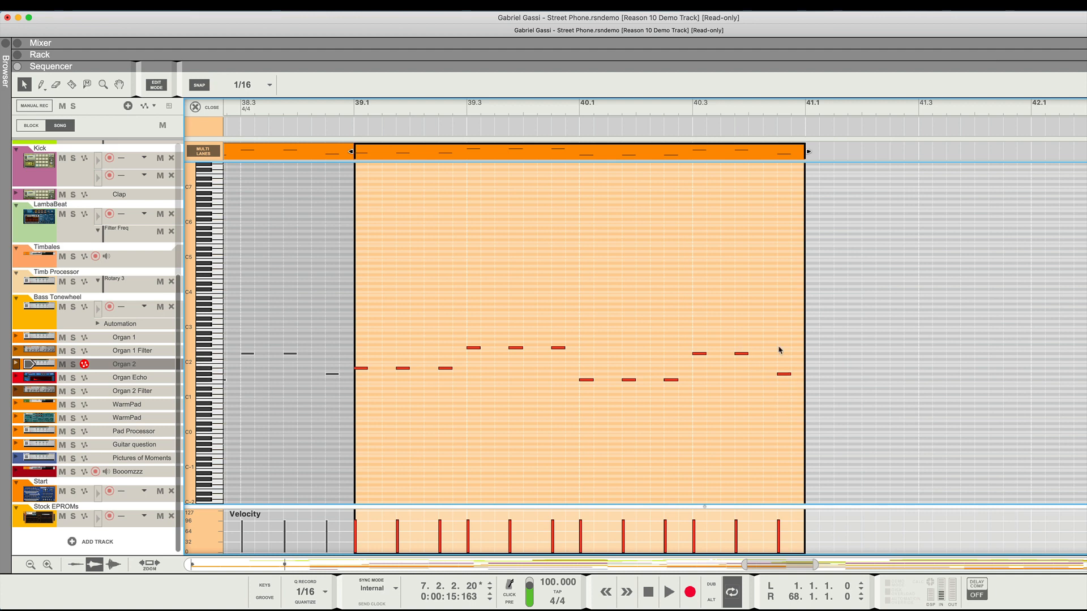
{"action": "mouse_move", "coordinate": [197, 597]}
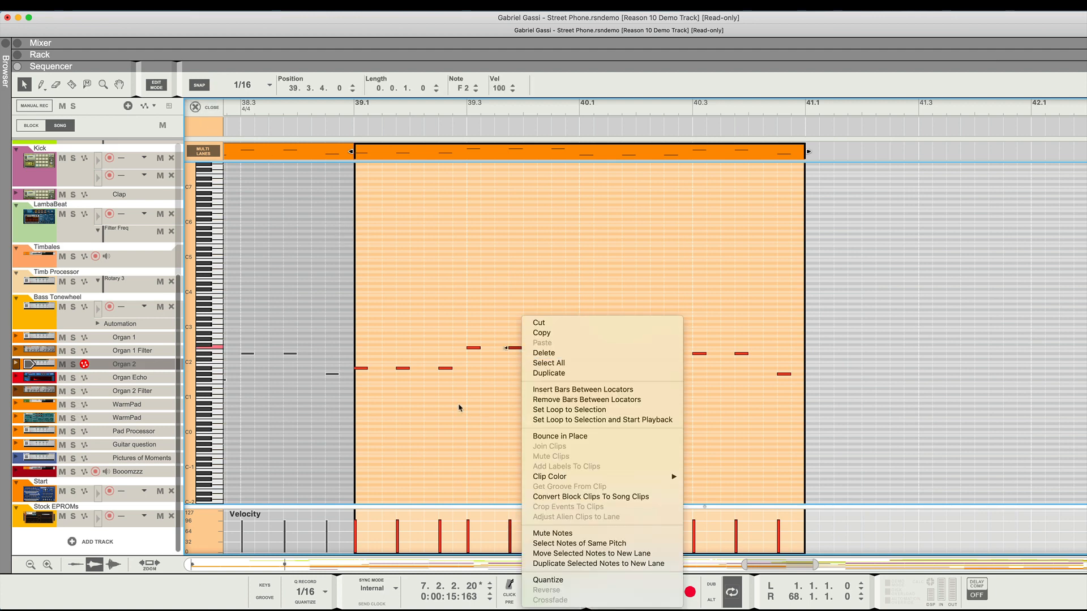
- Give the Organ 2 note clip a yellow clip colour
{"action": "left_click", "coordinate": [549, 477]}
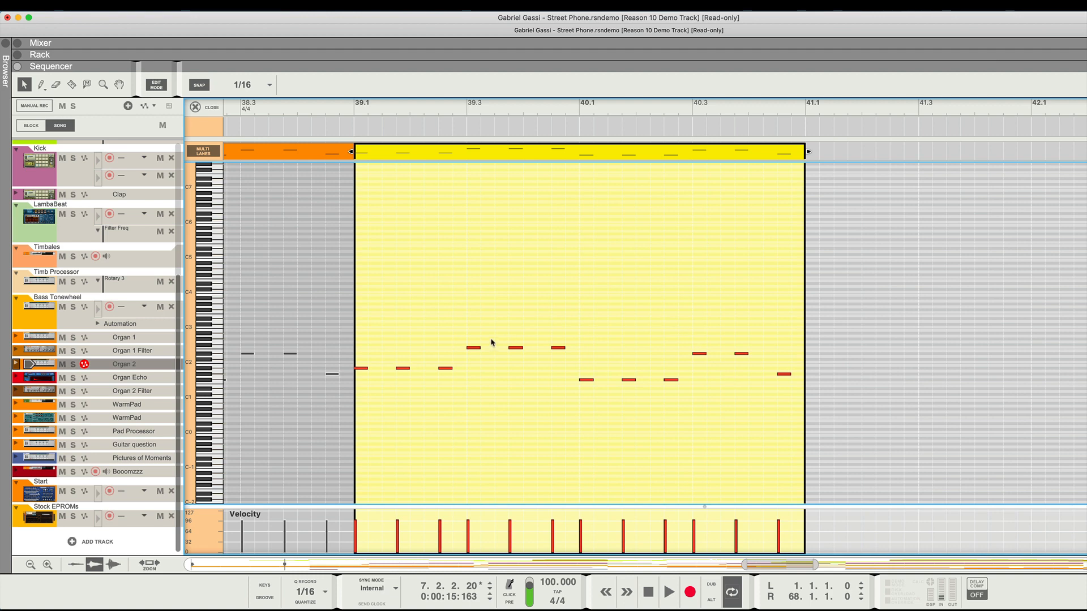
{"action": "mouse_move", "coordinate": [742, 347]}
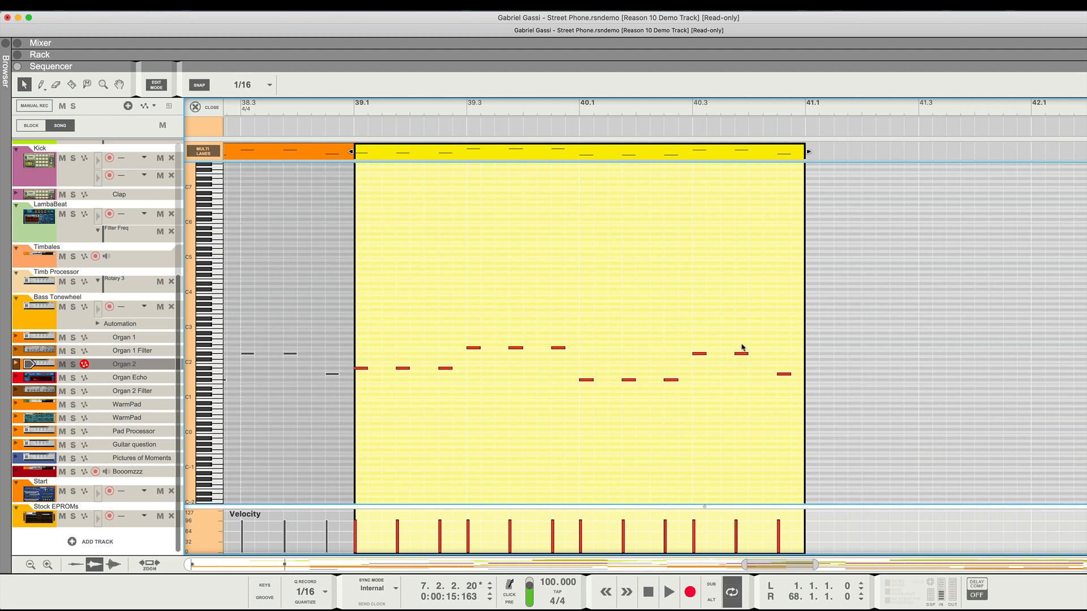
{"action": "mouse_move", "coordinate": [742, 360]}
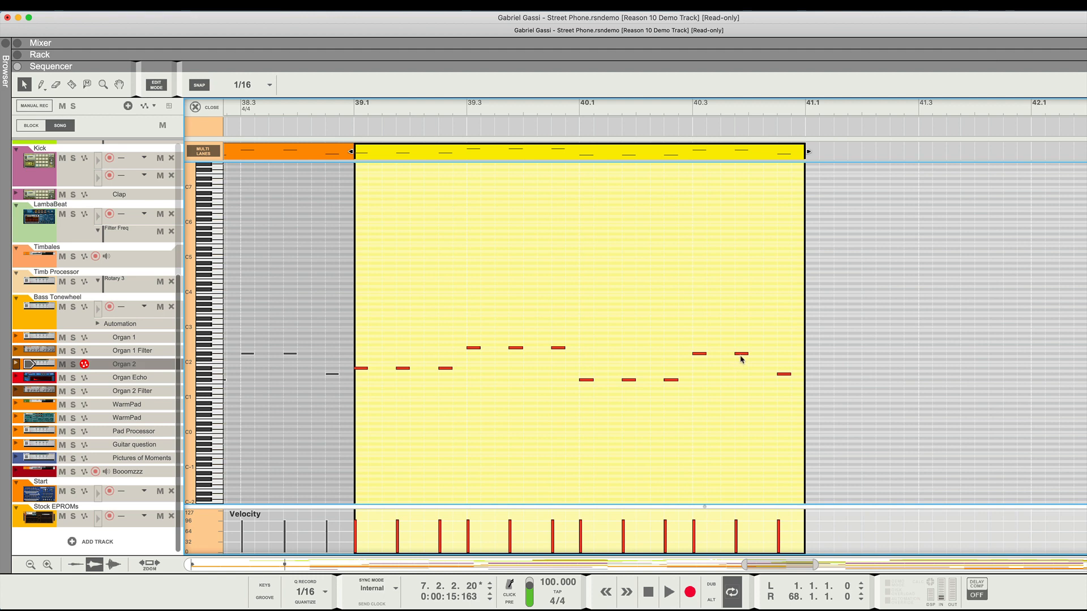
{"action": "mouse_move", "coordinate": [744, 352]}
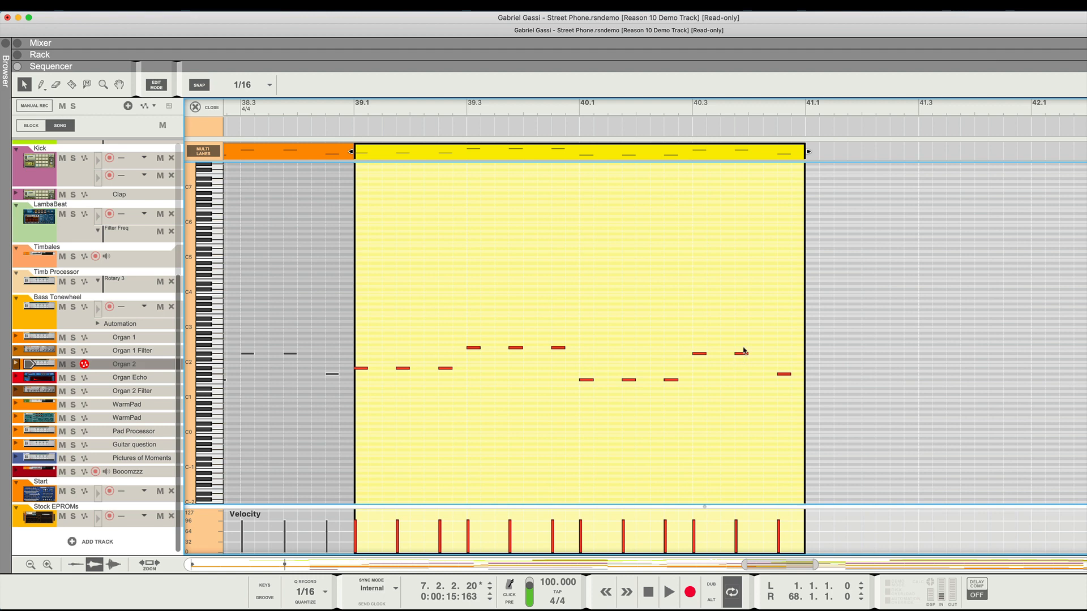
{"action": "mouse_move", "coordinate": [541, 344]}
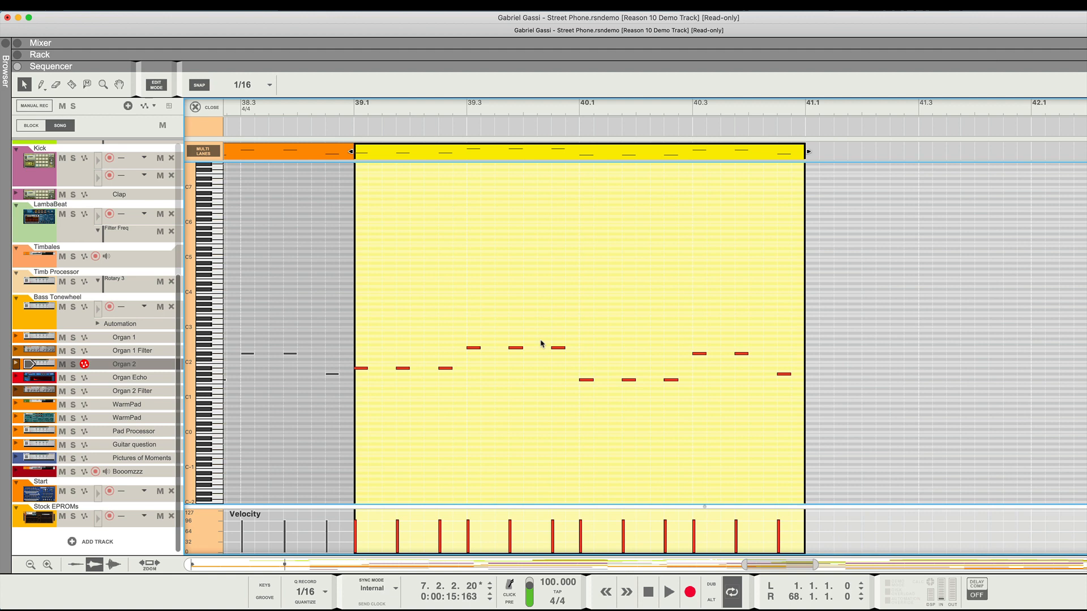
{"action": "mouse_move", "coordinate": [472, 269]}
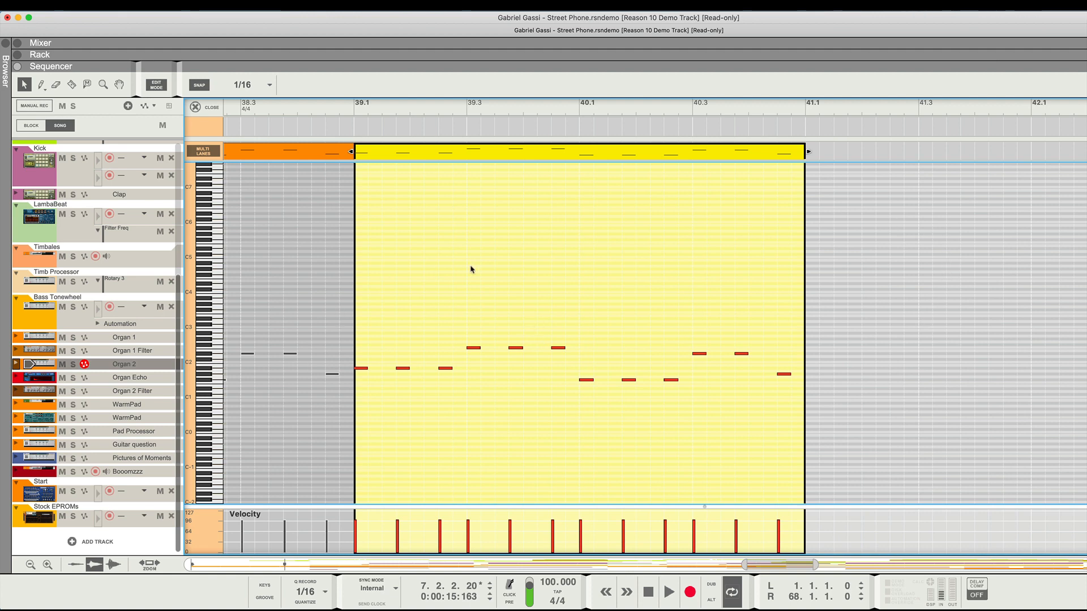
{"action": "mouse_move", "coordinate": [711, 171]}
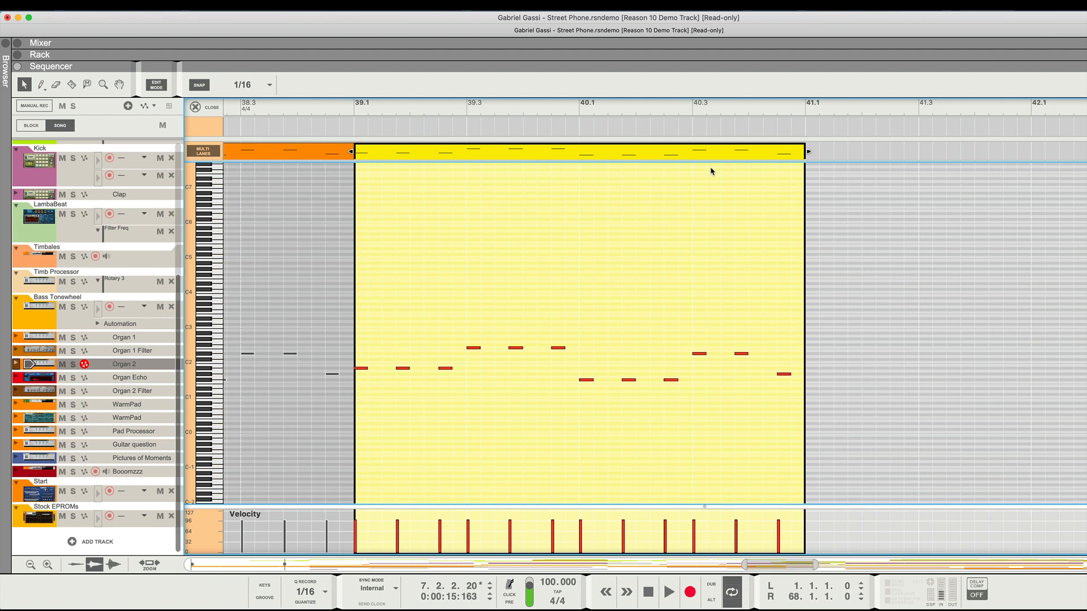
{"action": "mouse_move", "coordinate": [182, 132]}
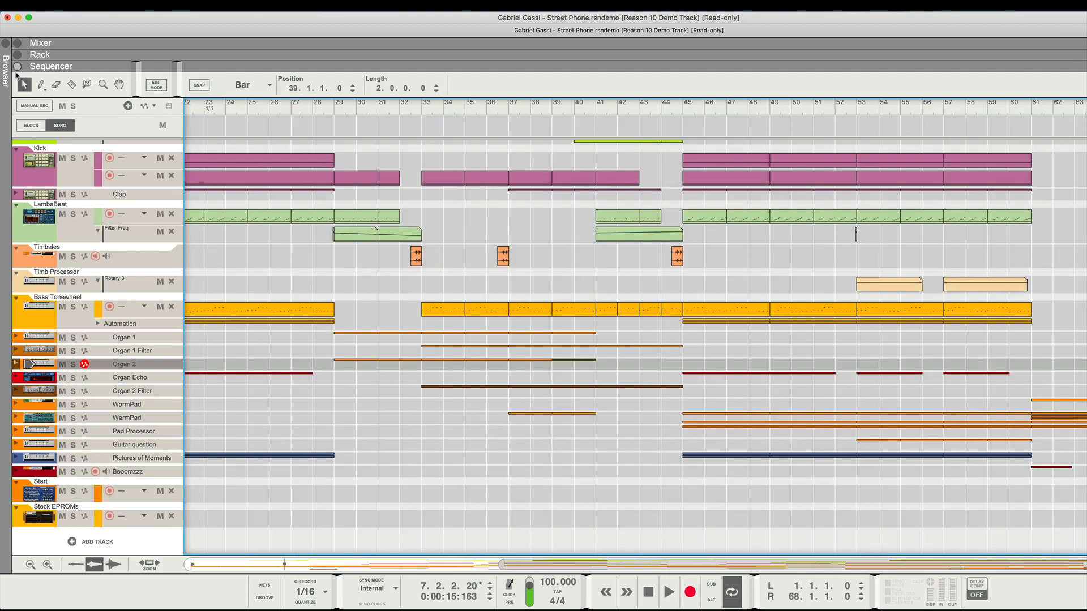
- Maximize the rack and scroll through its devices up to the master section
{"action": "left_click", "coordinate": [41, 42]}
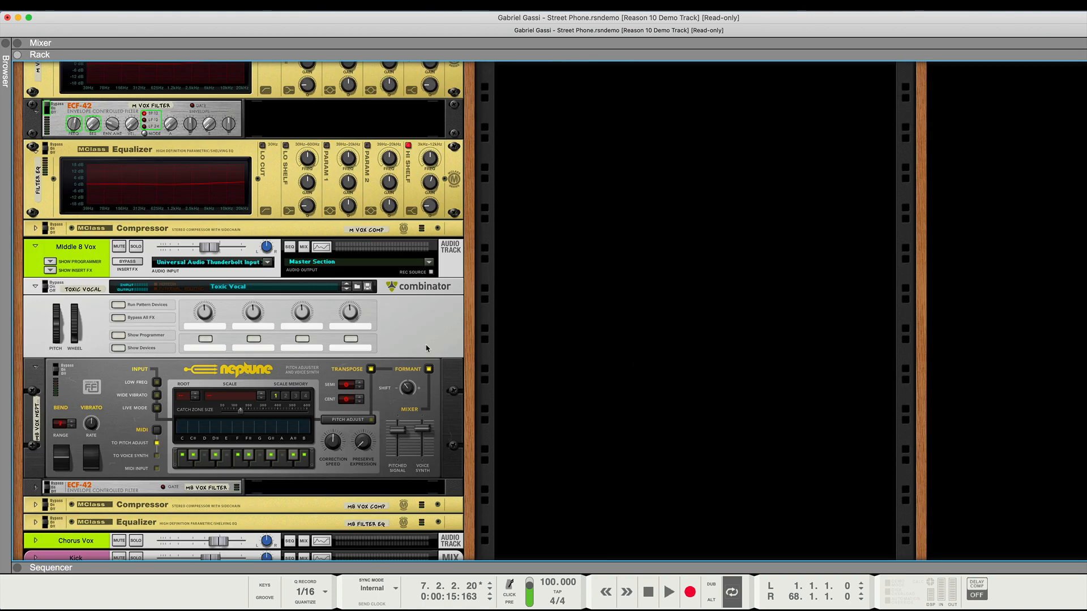
{"action": "scroll", "scroll_direction": "down", "scroll_amount": 3}
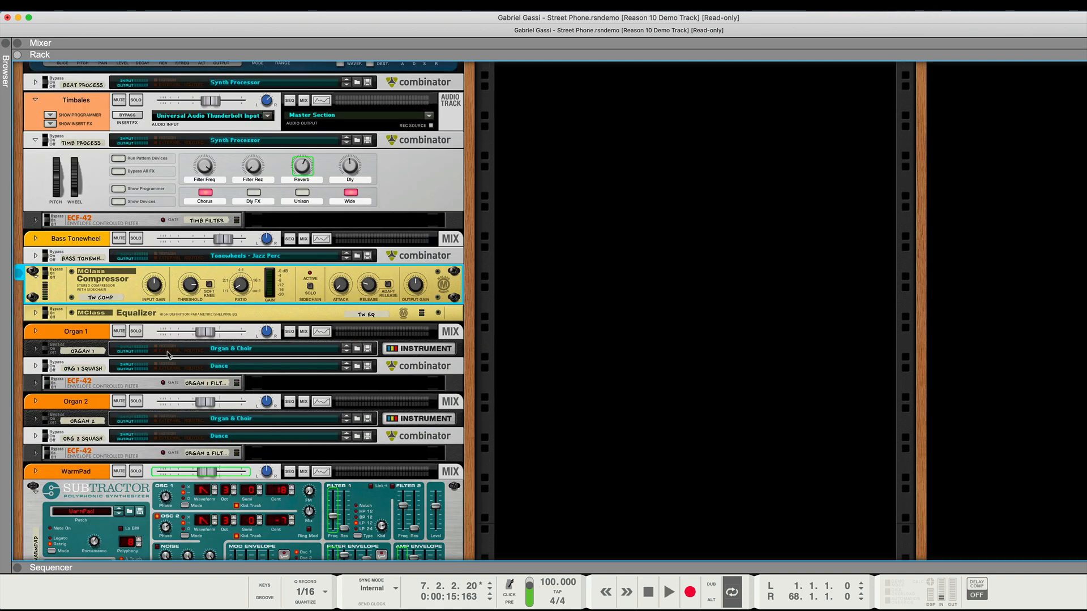
{"action": "scroll", "scroll_direction": "down", "scroll_amount": 3}
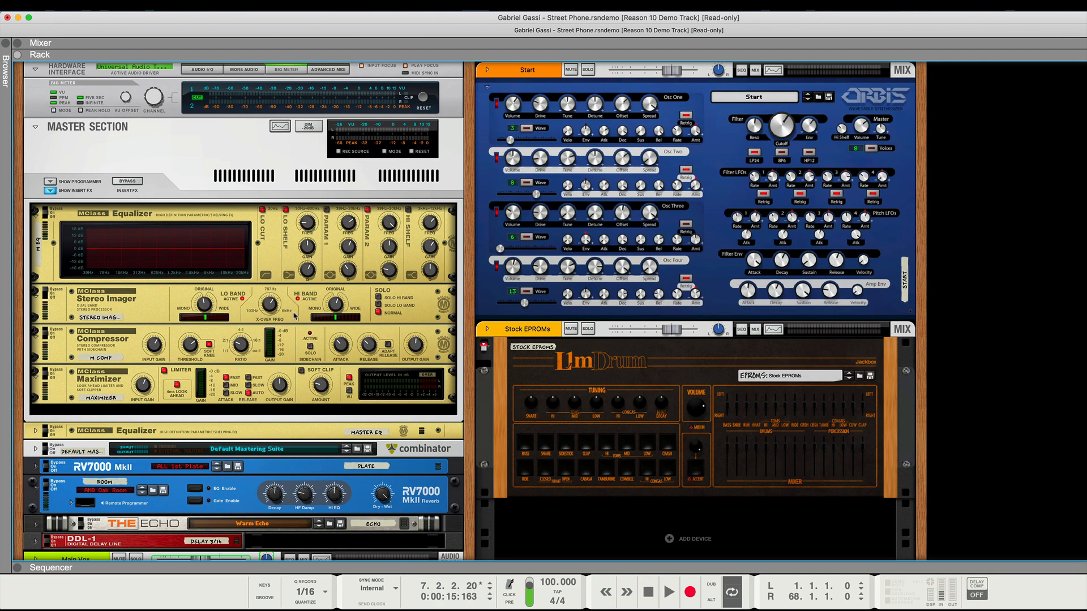
{"action": "scroll", "scroll_direction": "down", "scroll_amount": 3}
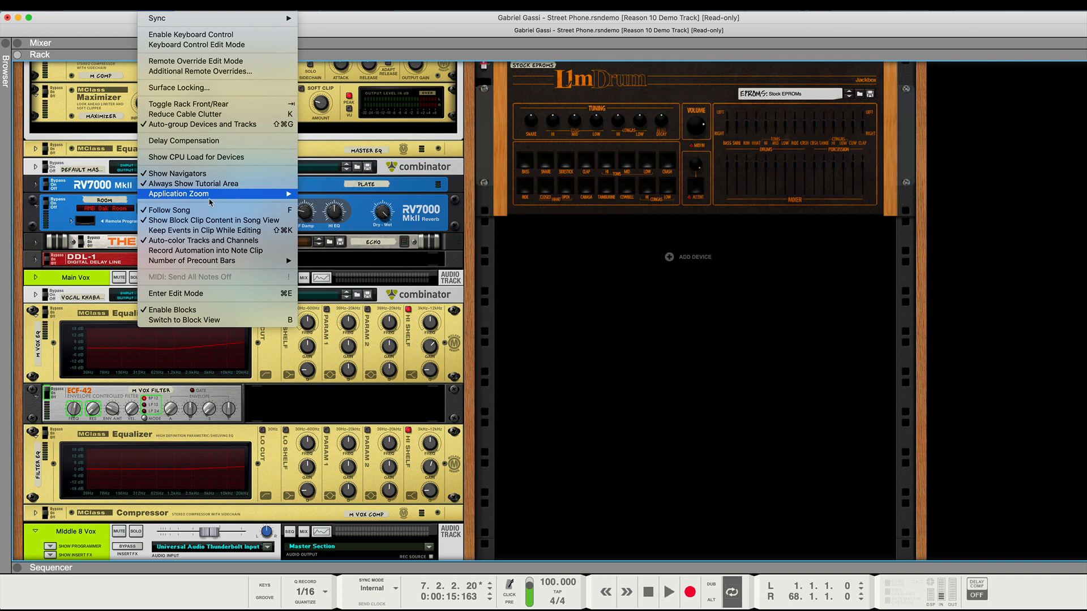
- Set Application Zoom to 160% to scale the interface up again
{"action": "left_click", "coordinate": [178, 194]}
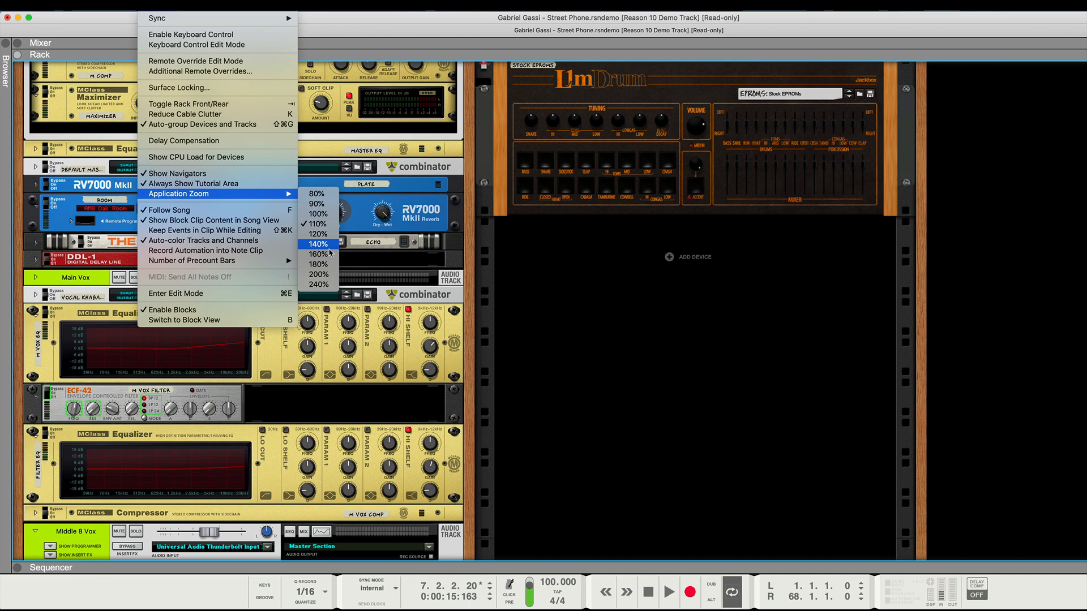
{"action": "mouse_move", "coordinate": [318, 253]}
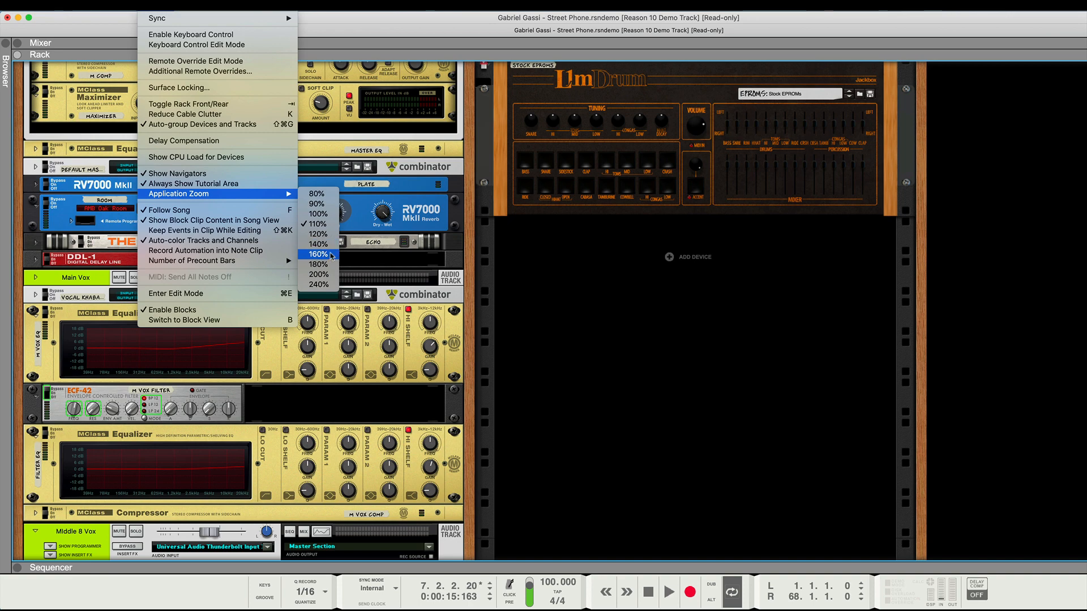
{"action": "left_click", "coordinate": [317, 254]}
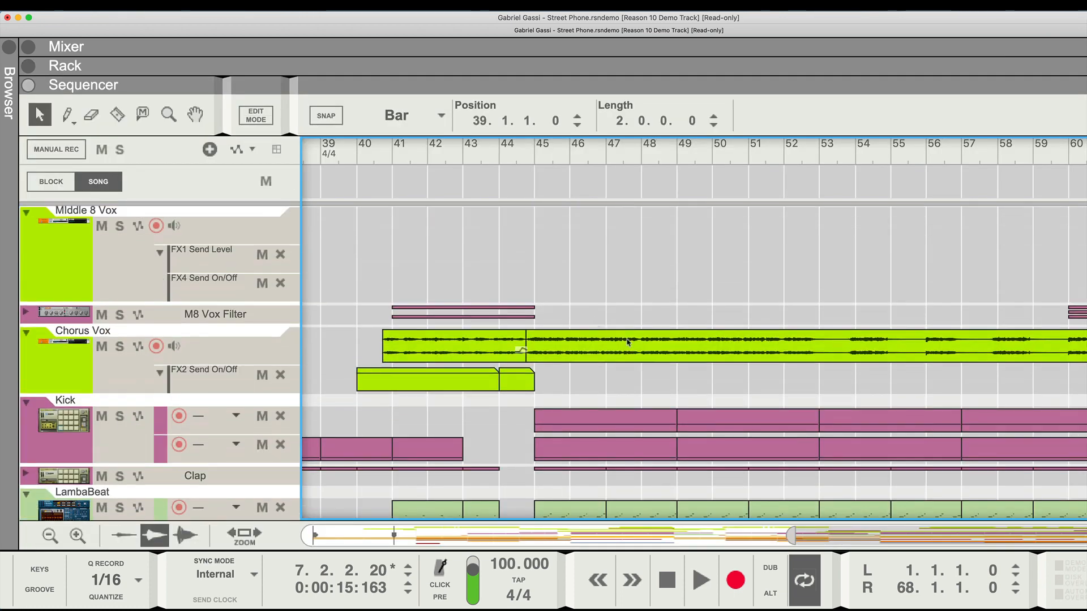
- Scroll the track list to the bottom, then make the mixer fill the window
{"action": "scroll", "scroll_direction": "down", "scroll_amount": 3}
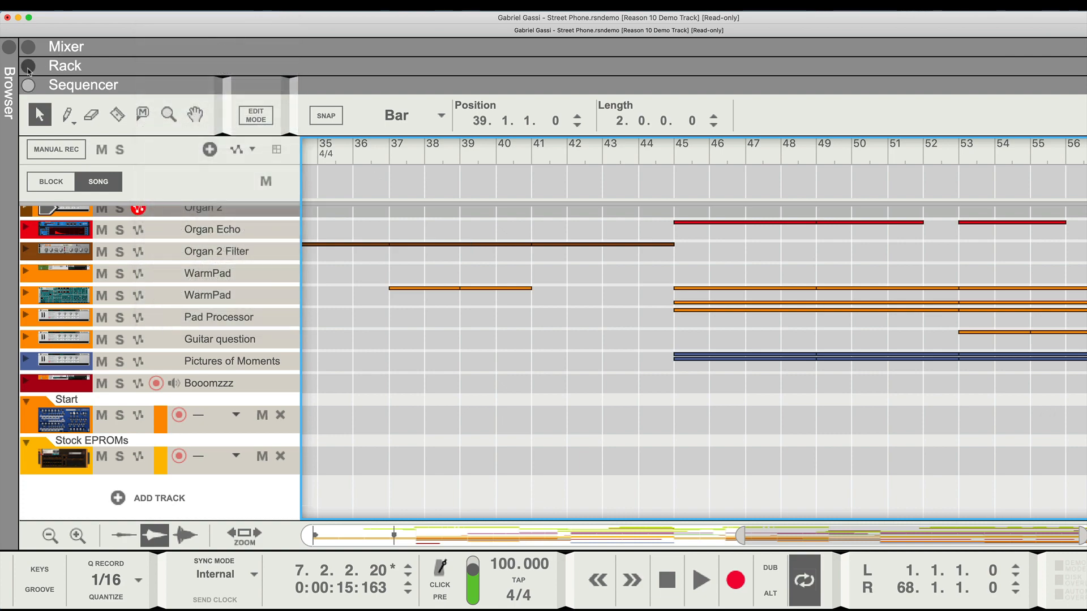
{"action": "left_click", "coordinate": [28, 66]}
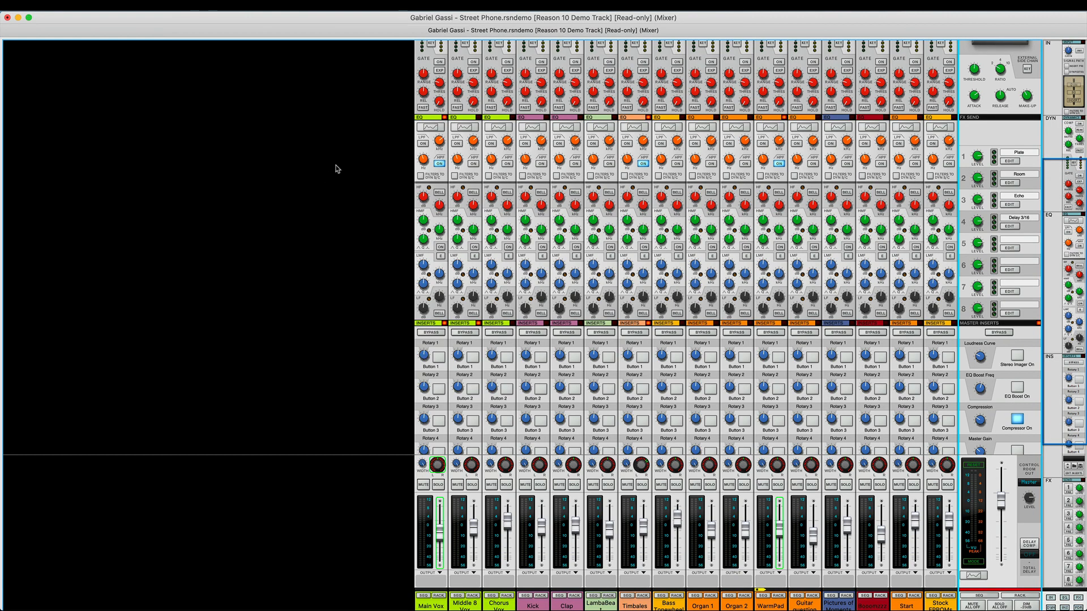
- Scroll the full-window rack past the mastering, vocal and drum devices
{"action": "scroll", "scroll_direction": "down", "scroll_amount": 3}
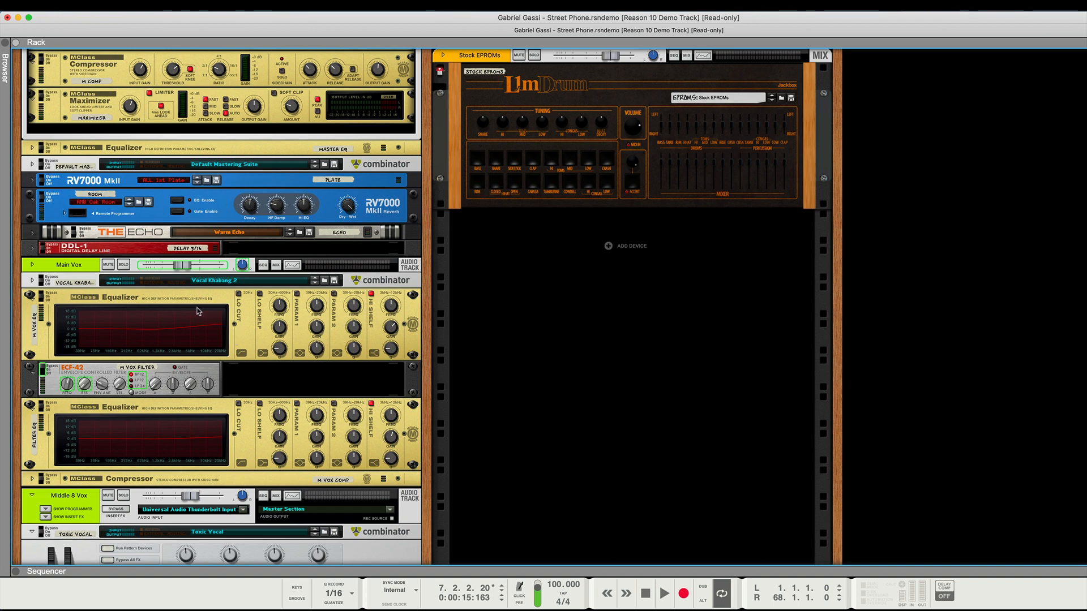
{"action": "scroll", "scroll_direction": "down", "scroll_amount": 3}
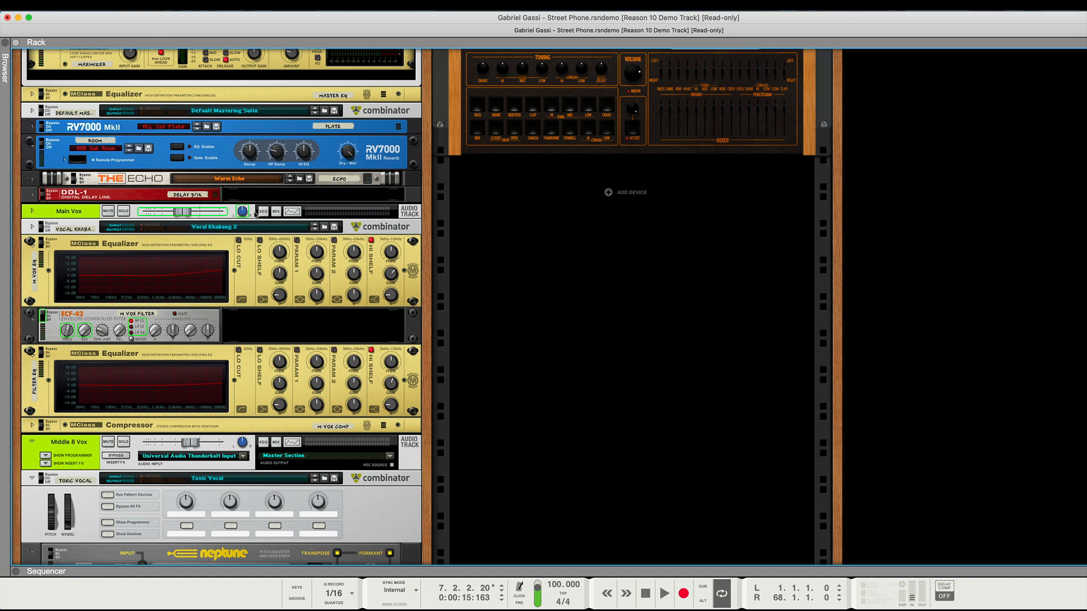
{"action": "mouse_move", "coordinate": [610, 379]}
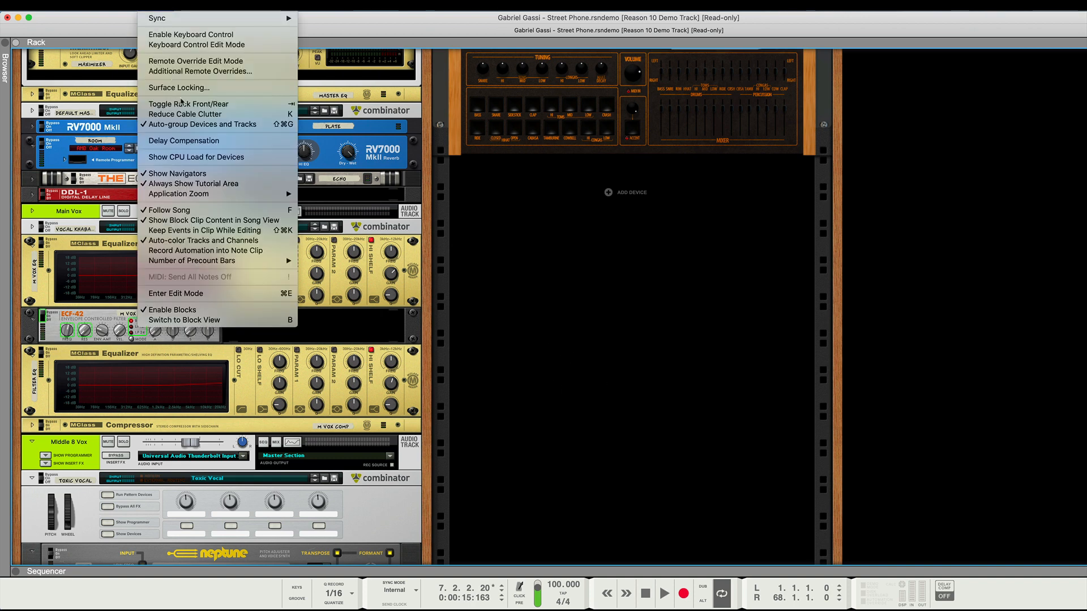
{"action": "mouse_move", "coordinate": [209, 104]}
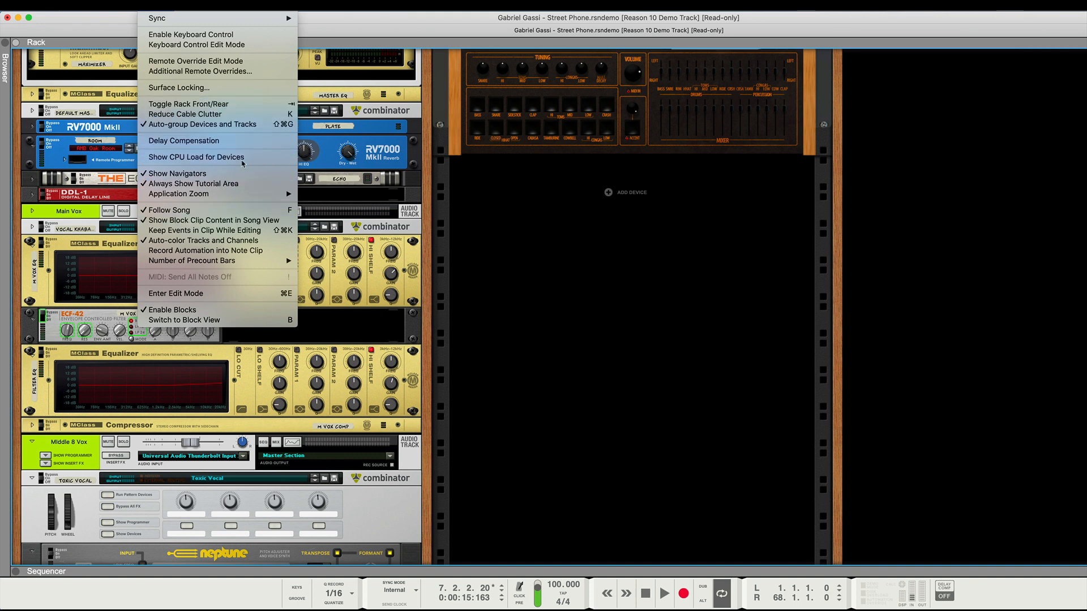
{"action": "mouse_move", "coordinate": [177, 173]}
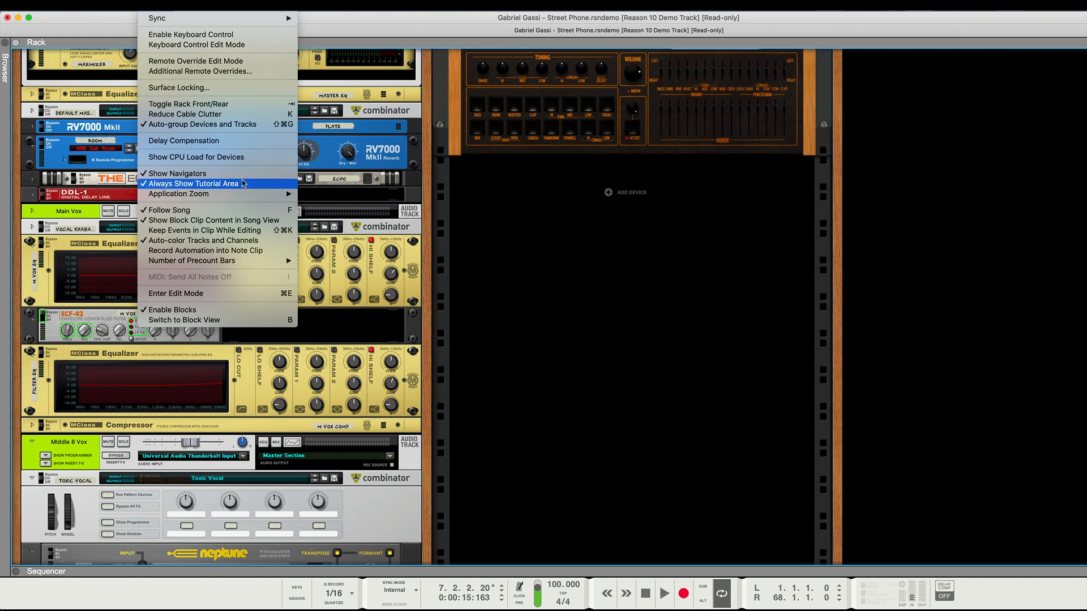
{"action": "mouse_move", "coordinate": [178, 194]}
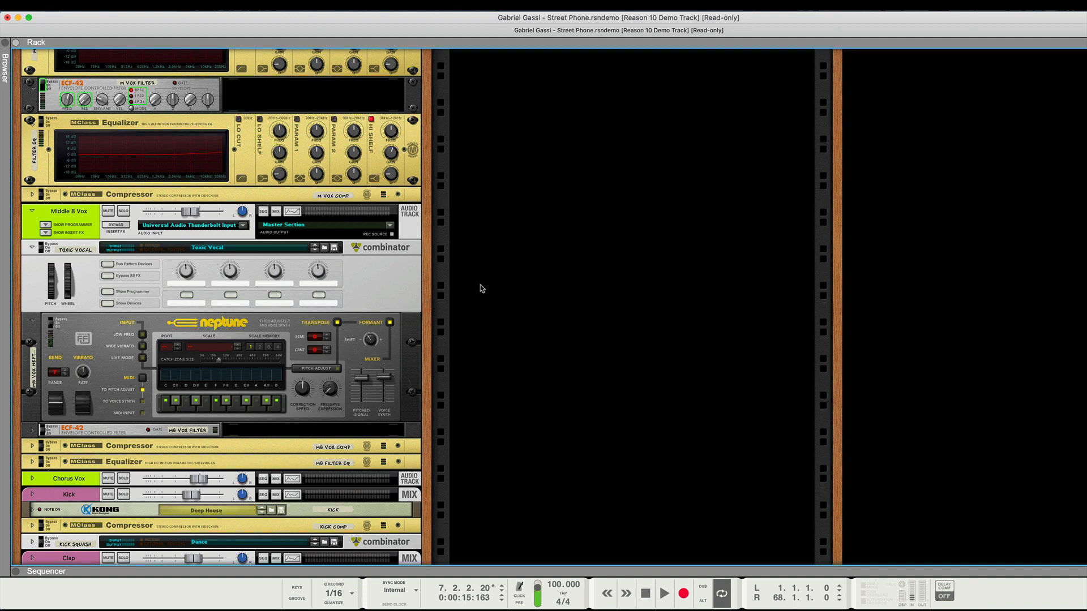
- Scroll the rack toward the empty space below the Stock EPROMs drum machine
{"action": "scroll", "scroll_direction": "down", "scroll_amount": 3}
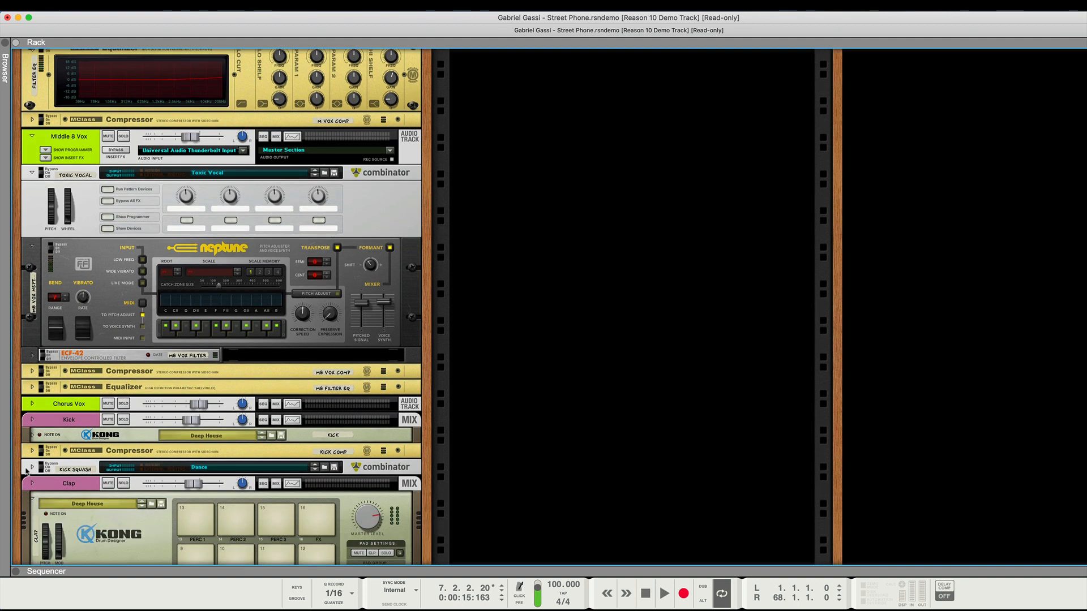
{"action": "mouse_move", "coordinate": [381, 440]}
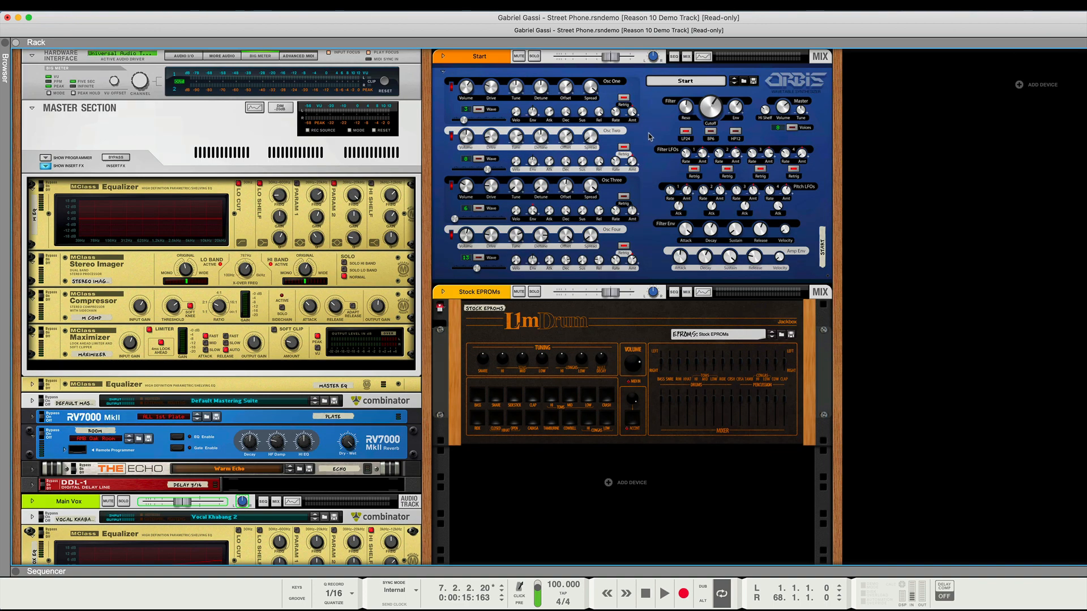
{"action": "mouse_move", "coordinate": [623, 340]}
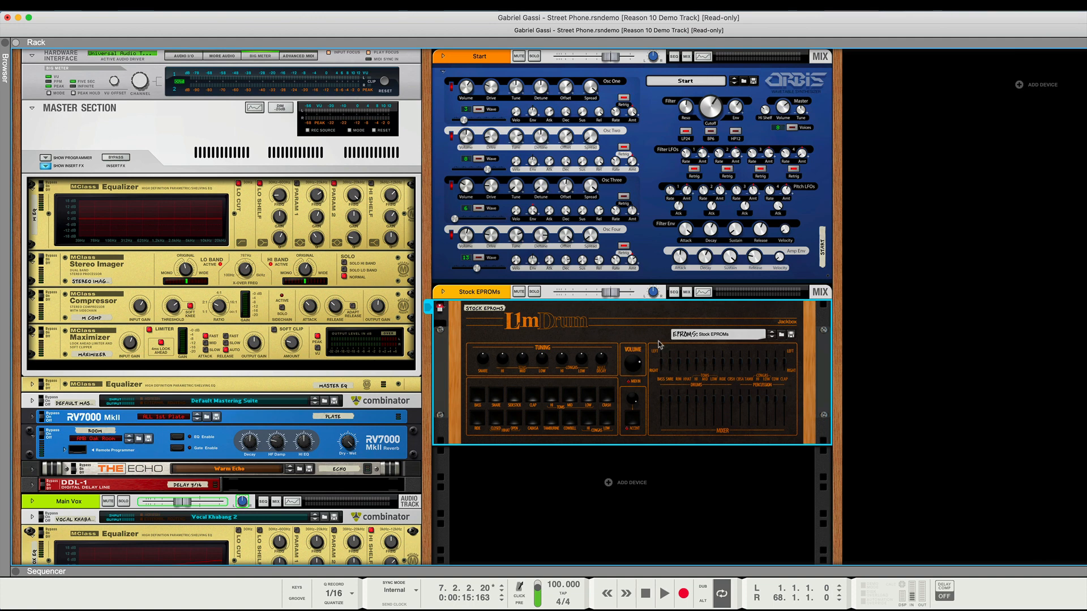
{"action": "mouse_move", "coordinate": [604, 331]}
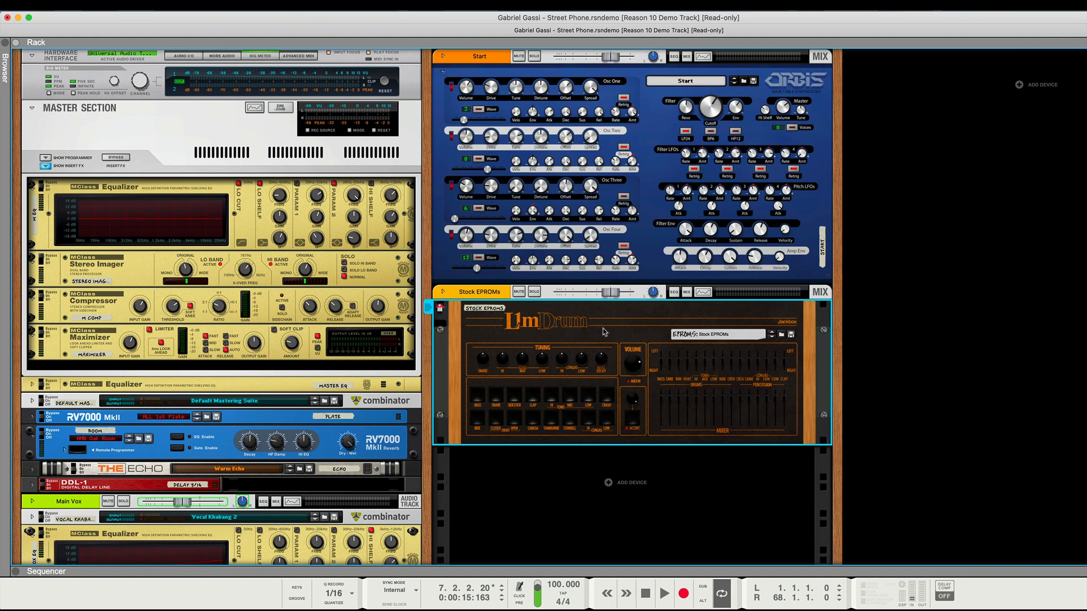
{"action": "mouse_move", "coordinate": [632, 421]}
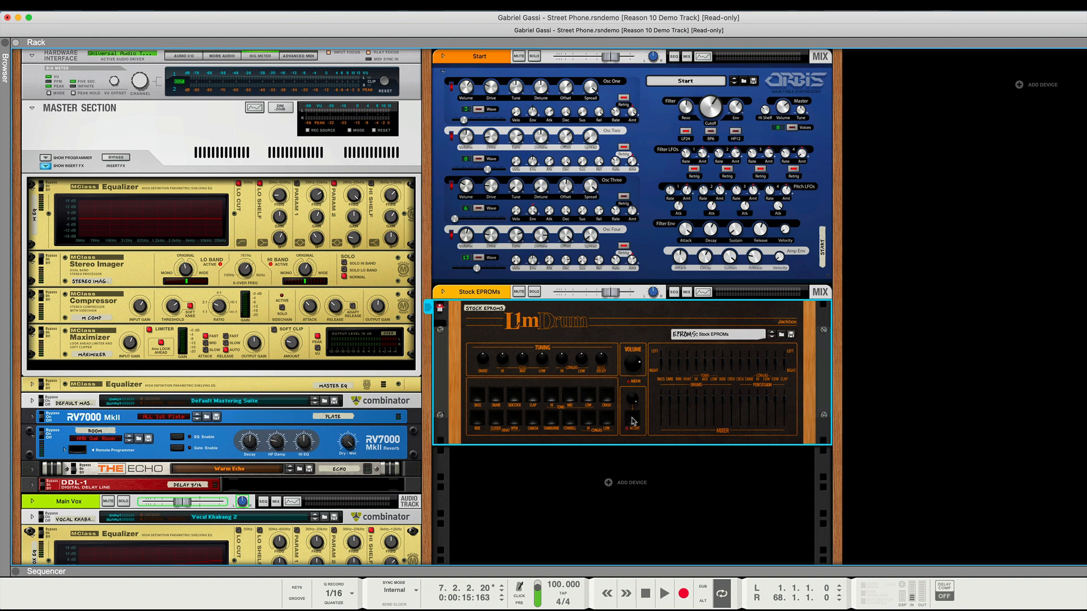
{"action": "mouse_move", "coordinate": [626, 404]}
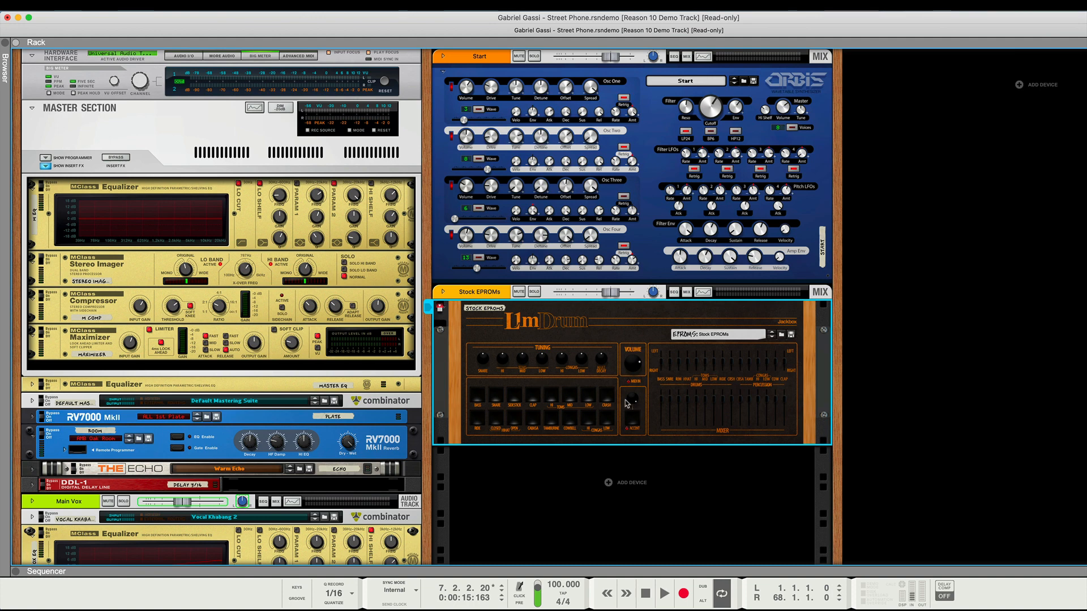
{"action": "mouse_move", "coordinate": [560, 416]}
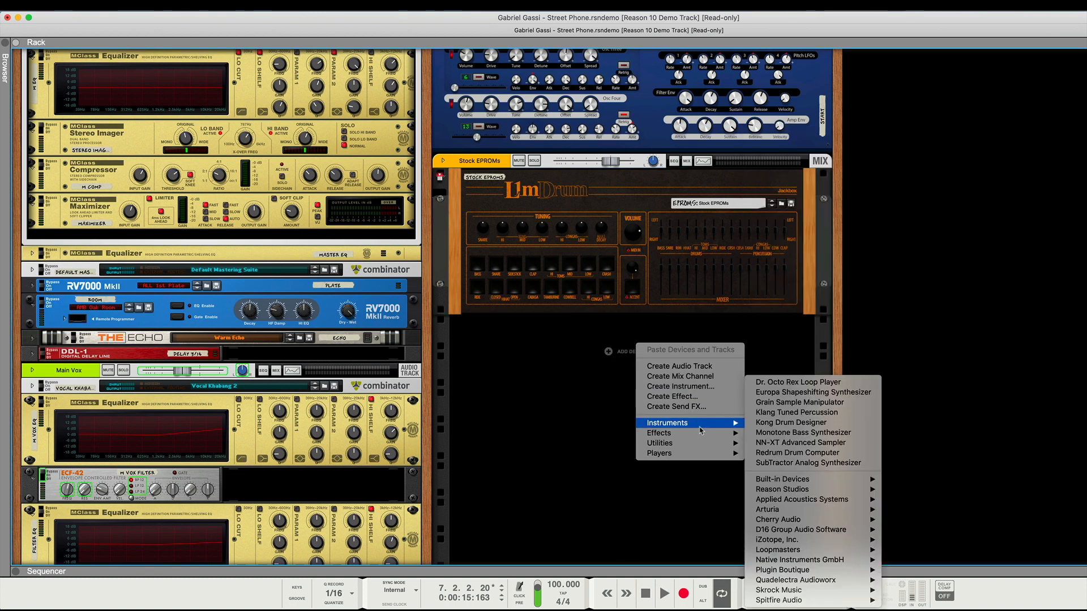
{"action": "mouse_move", "coordinate": [658, 432]}
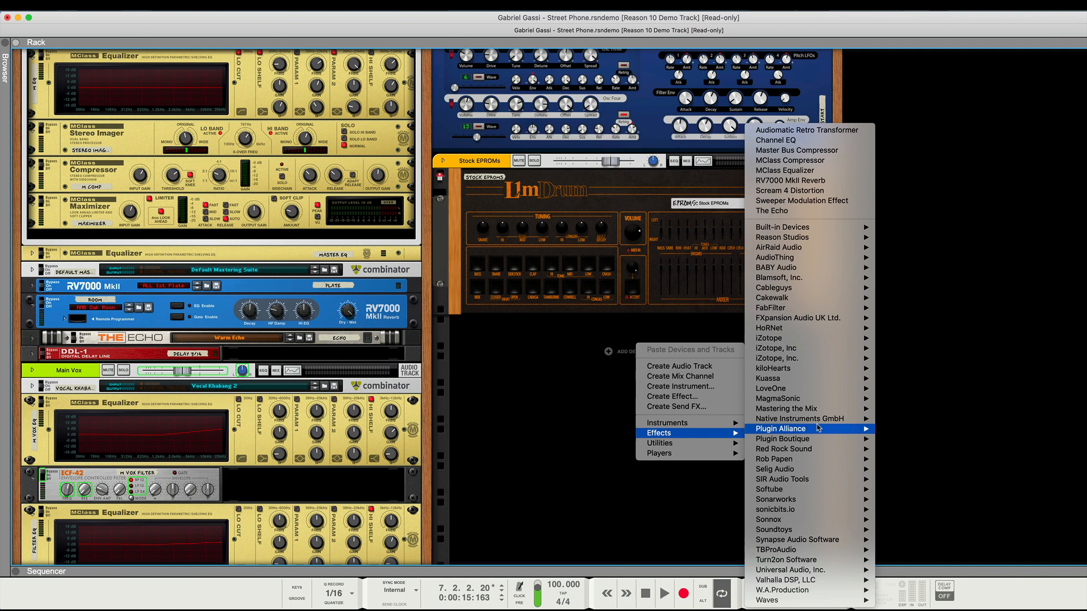
{"action": "mouse_move", "coordinate": [787, 489]}
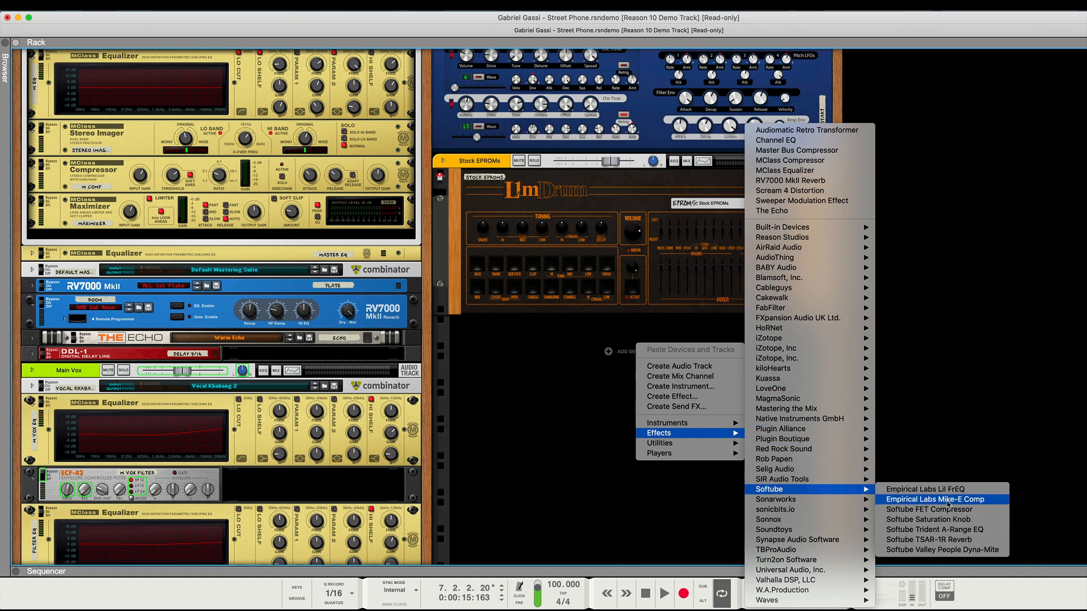
- Add a Softube FET Compressor from Effects > Softube beneath the Stock EPROMs drum machine
{"action": "left_click", "coordinate": [928, 510]}
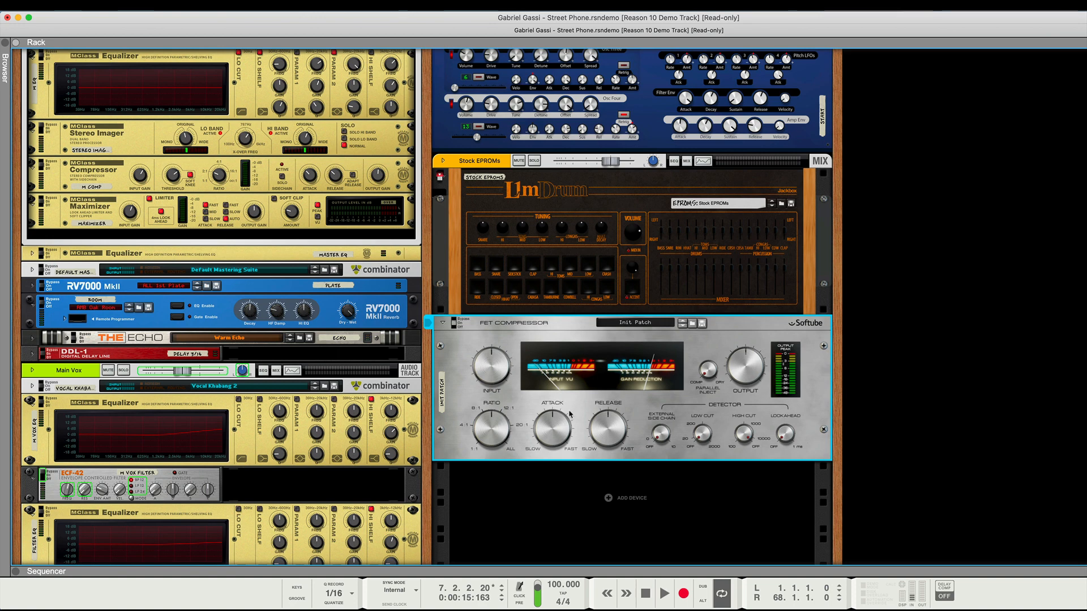
{"action": "mouse_move", "coordinate": [517, 385]}
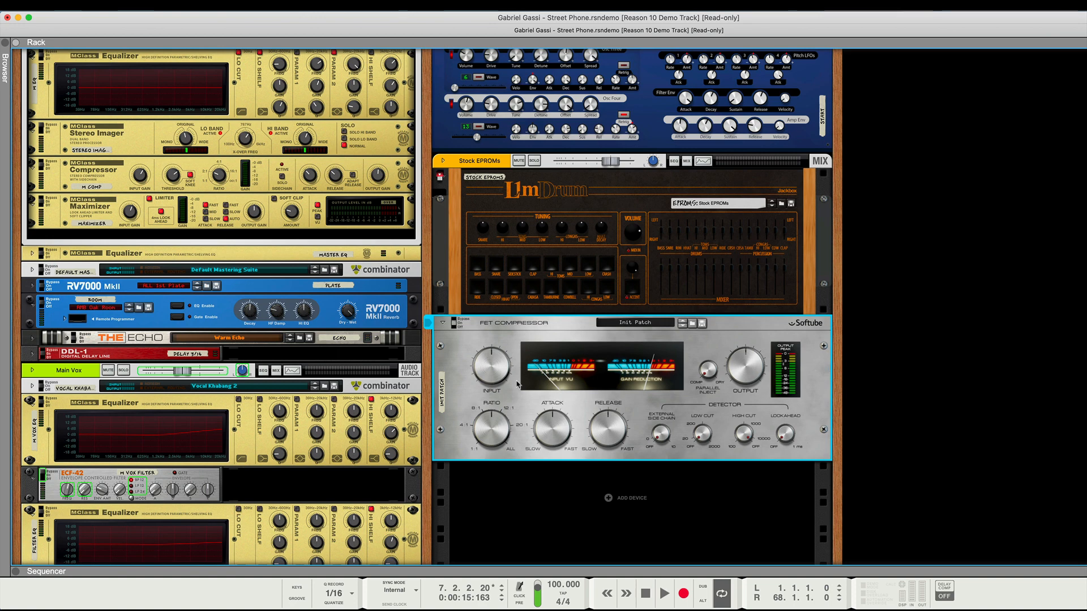
{"action": "mouse_move", "coordinate": [486, 336]}
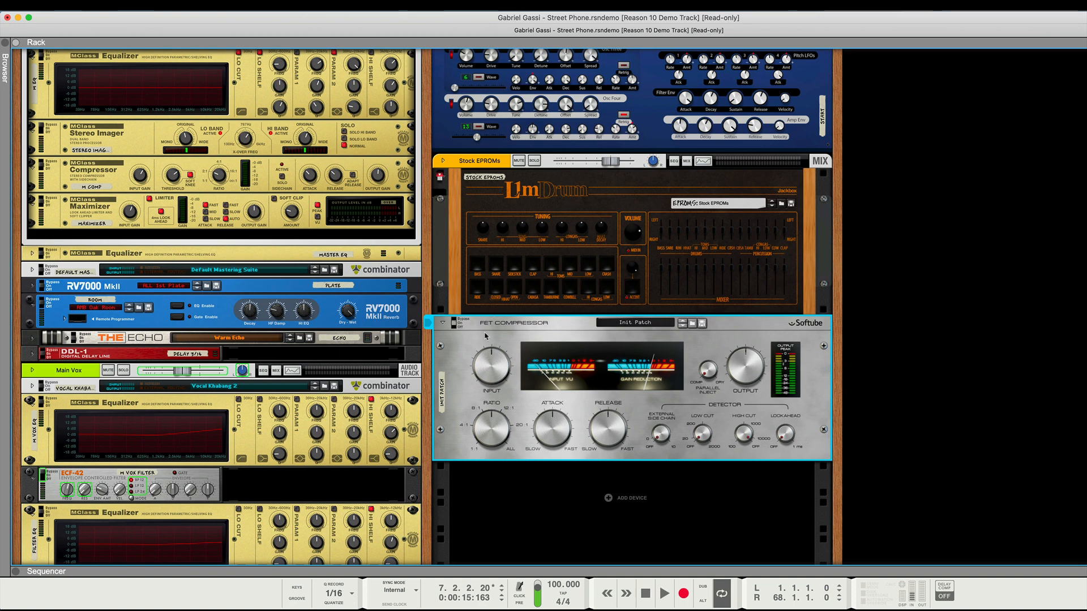
- Scroll the rack to the empty space below the new FET Compressor
{"action": "scroll", "scroll_direction": "down", "scroll_amount": 3}
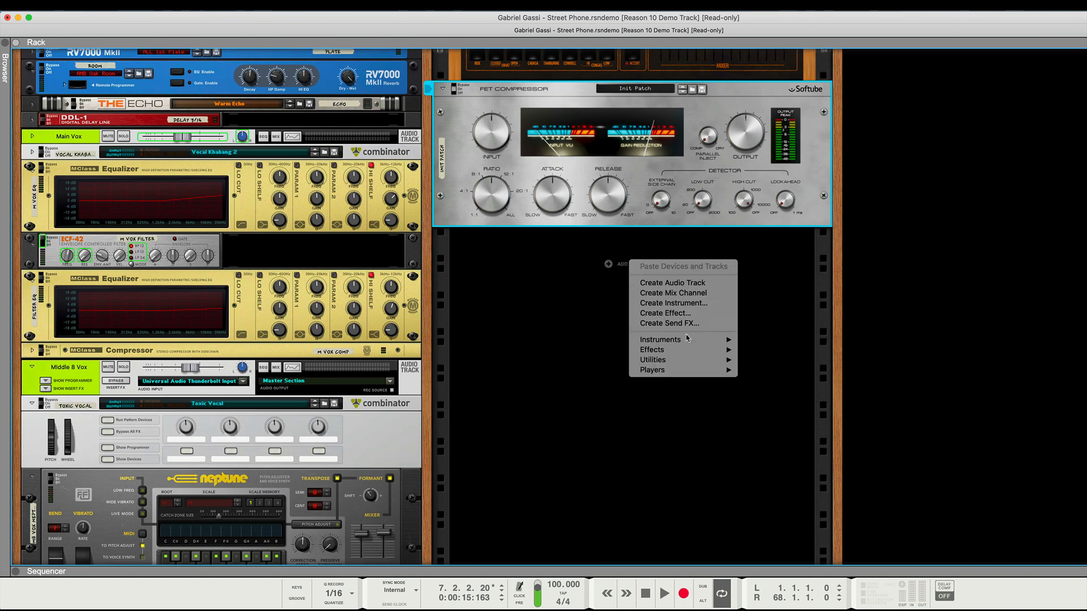
{"action": "mouse_move", "coordinate": [712, 333]}
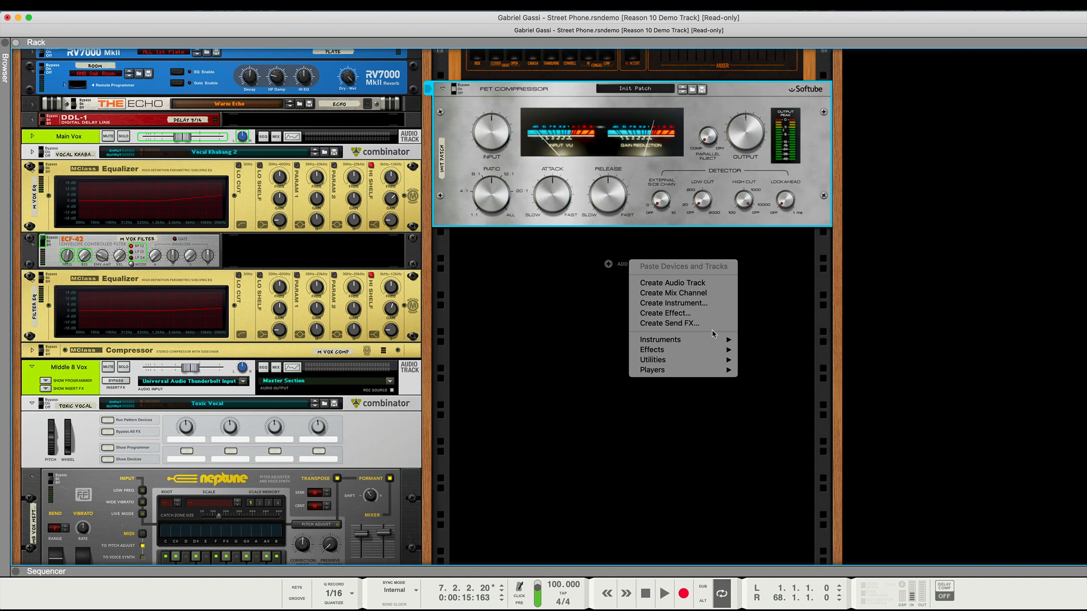